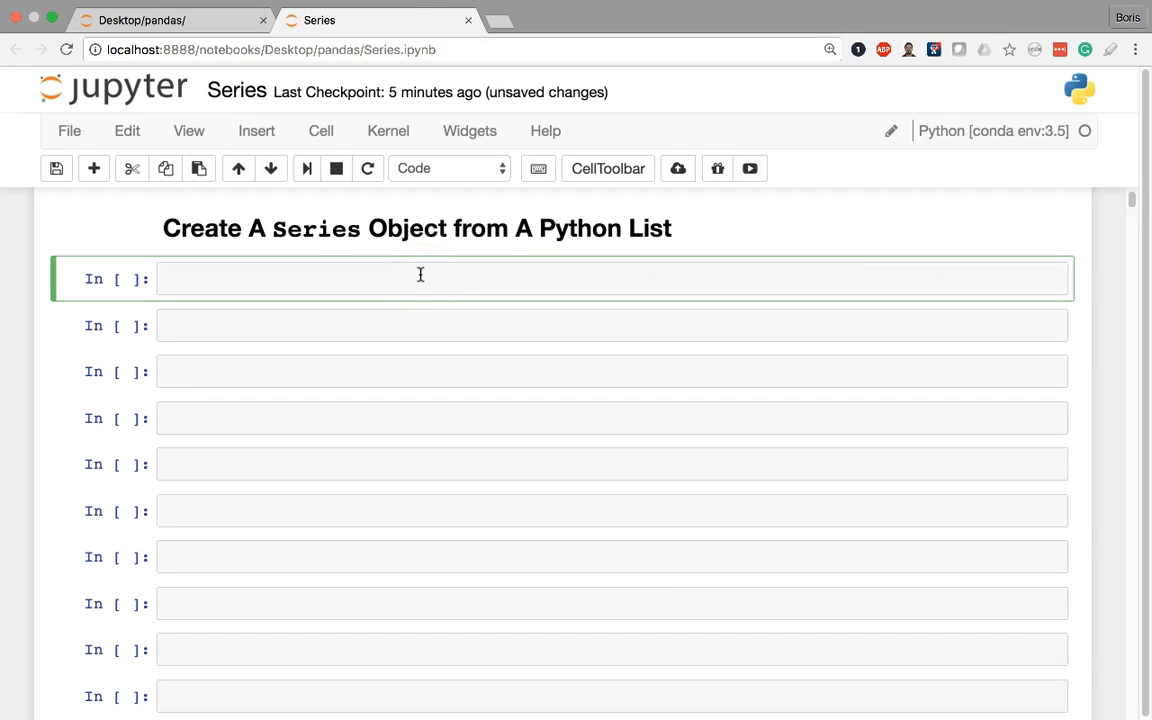
Enter ice_cream = ["Chocolate", "Vanilla", "Strawberry", "Rum Raisin"] in the first cell and start a new line.
left_click(420, 278)
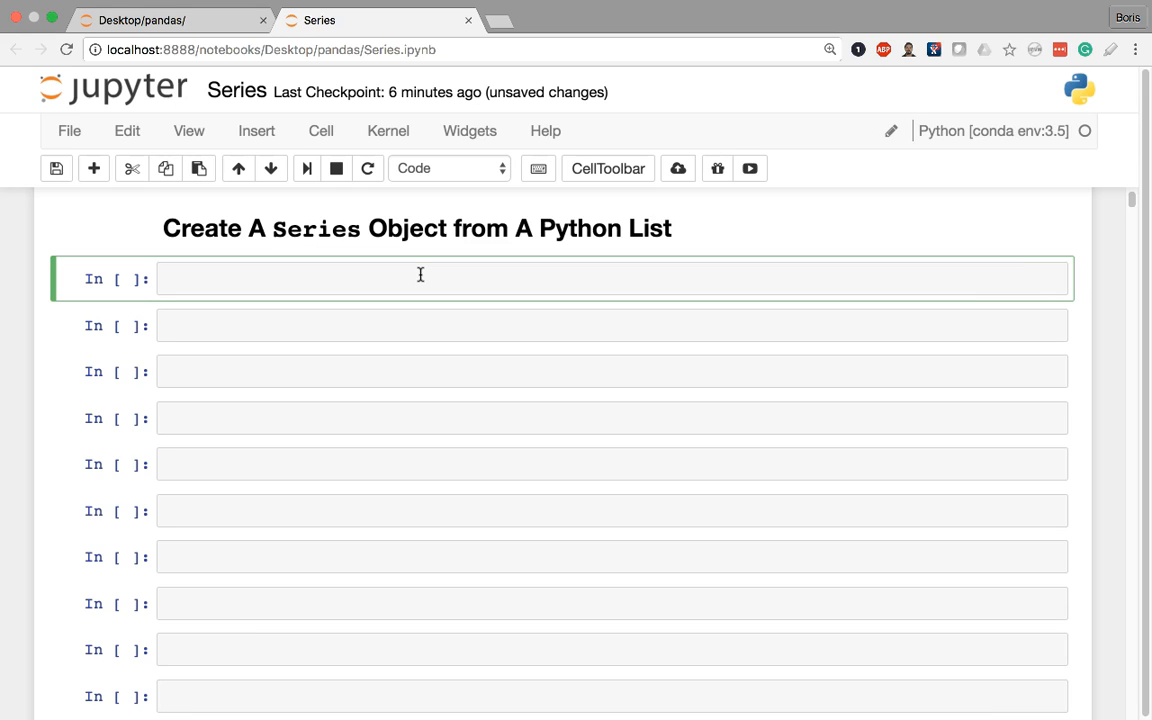
left_click(400, 278)
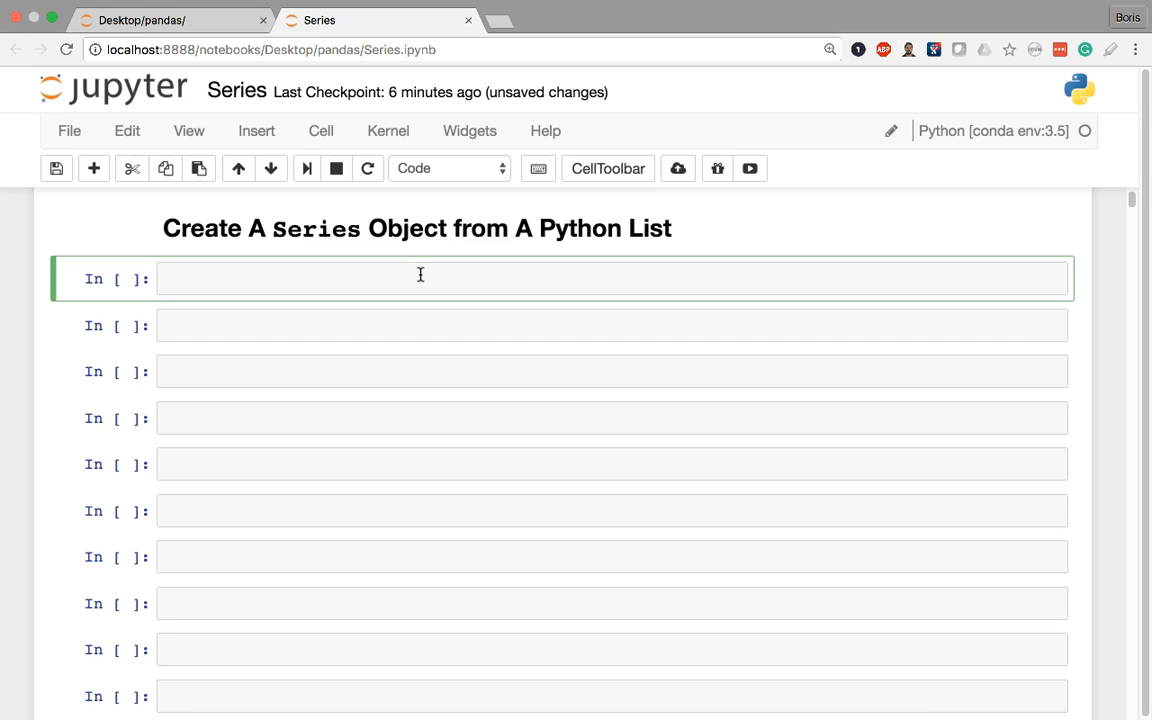
left_click(420, 278)
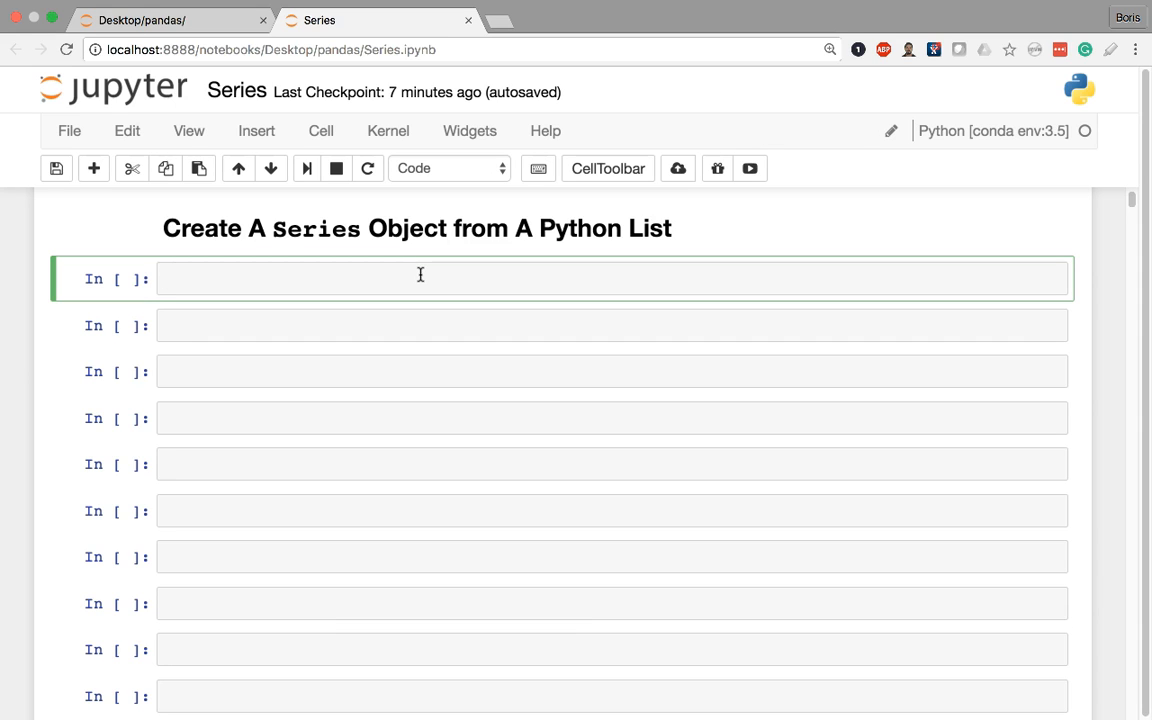
type("ice_cre")
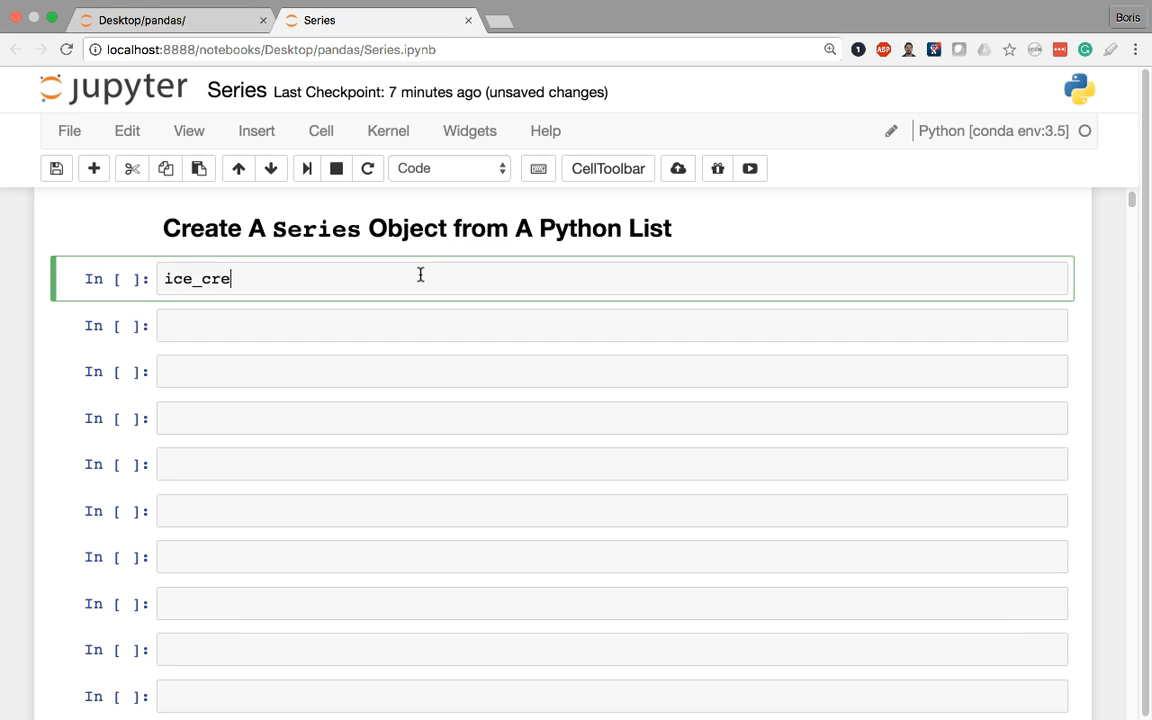
type("am =")
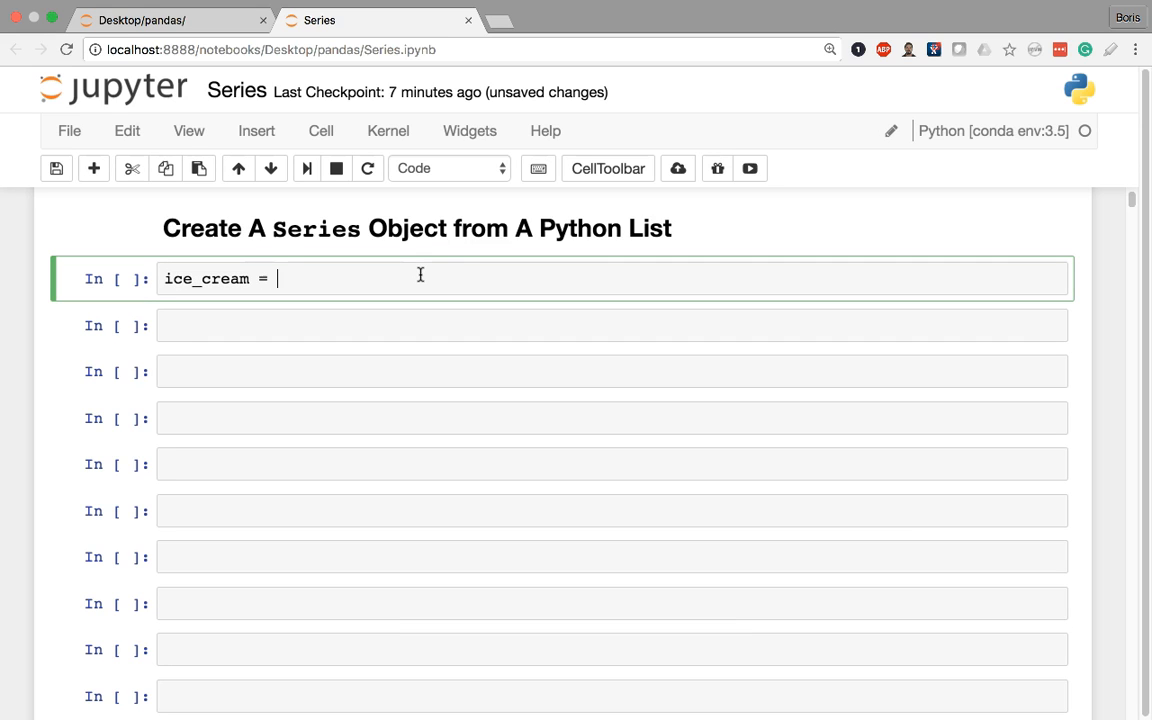
type("[\"C\"]")
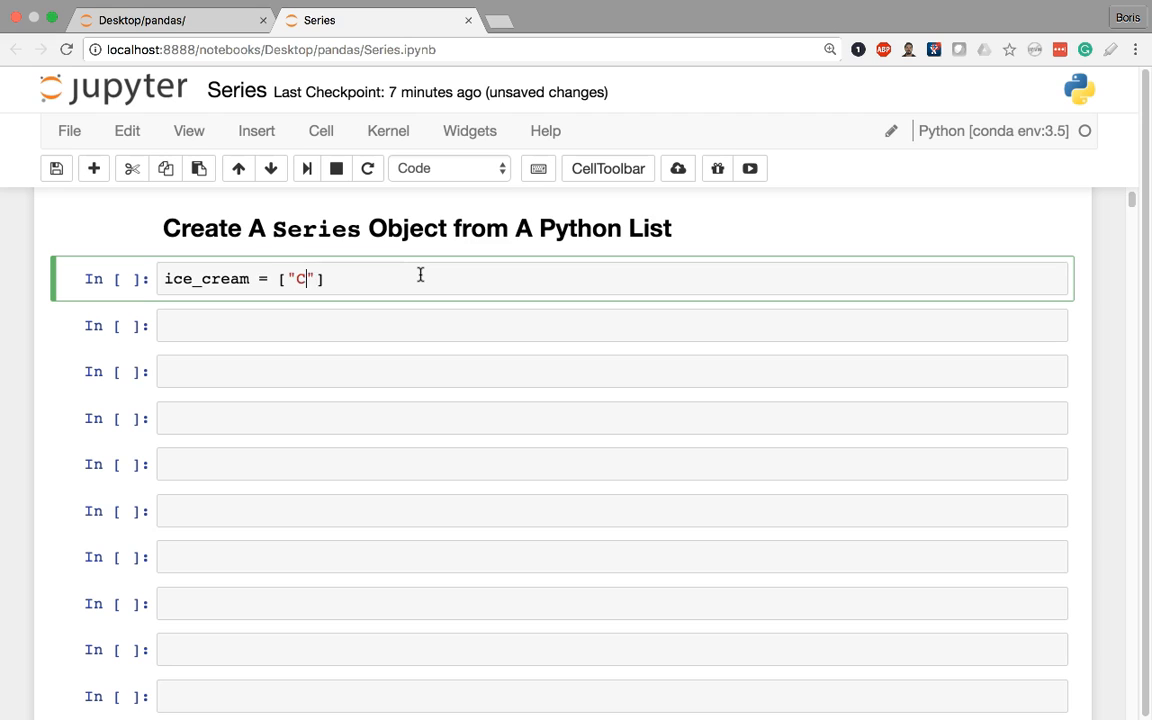
type("hocolate\", \"V")
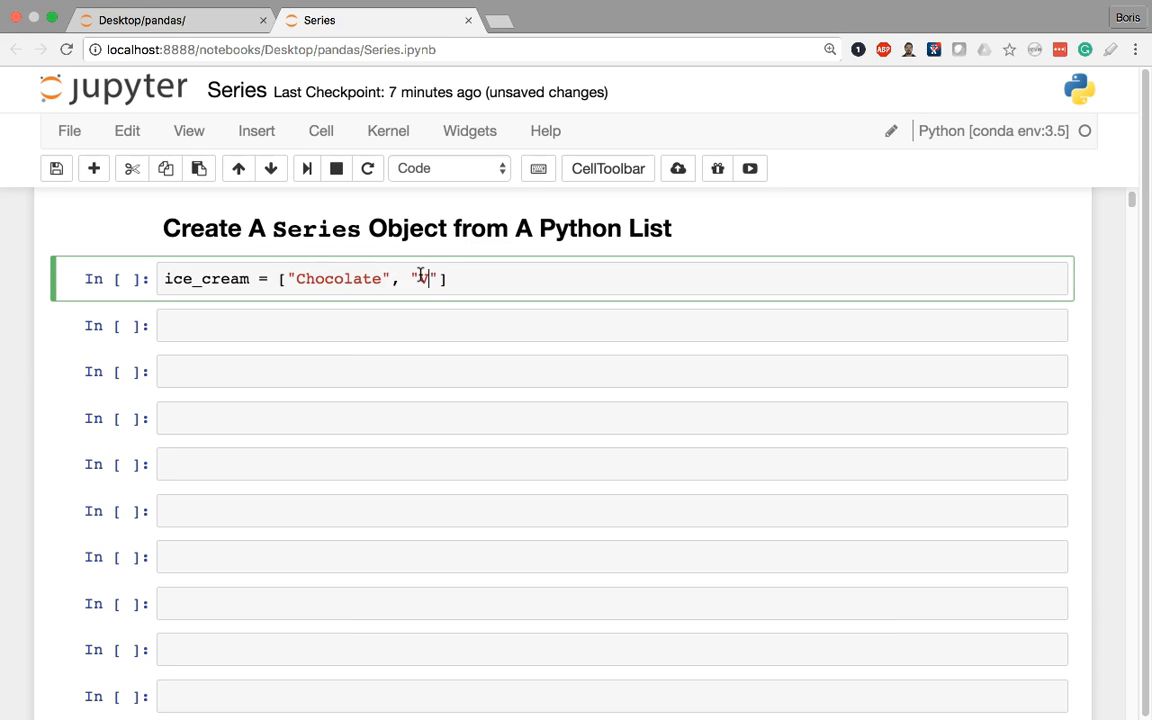
type("anilla\",")
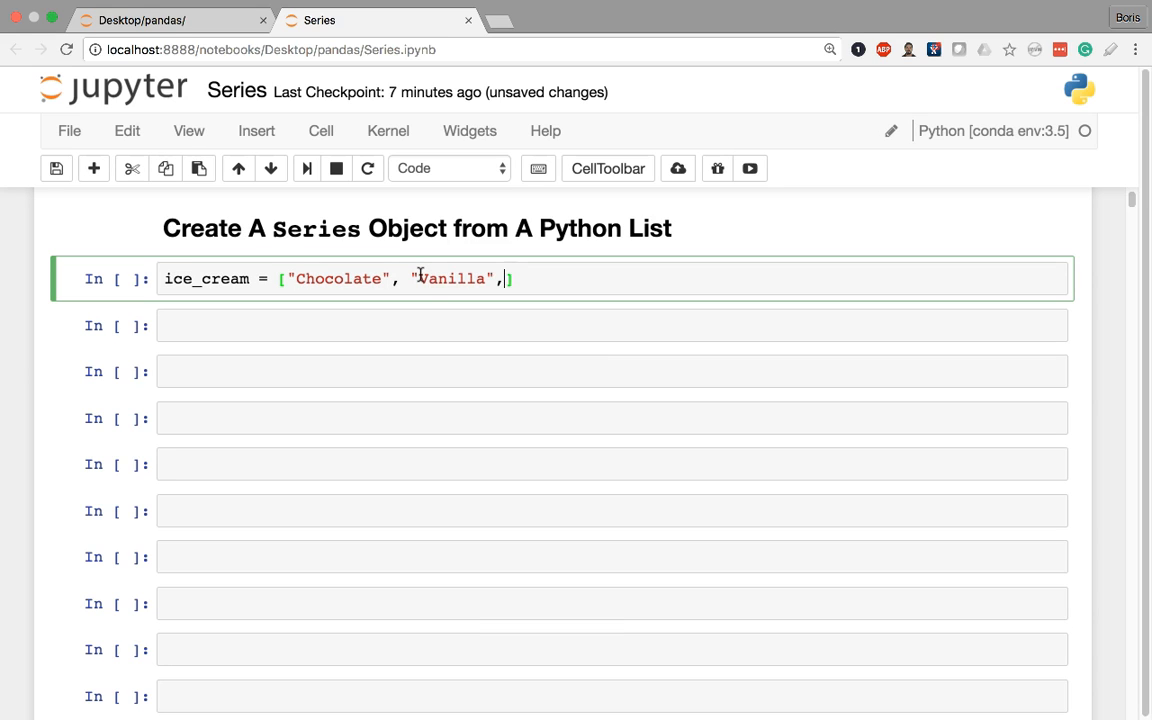
type("\"Straw\"")
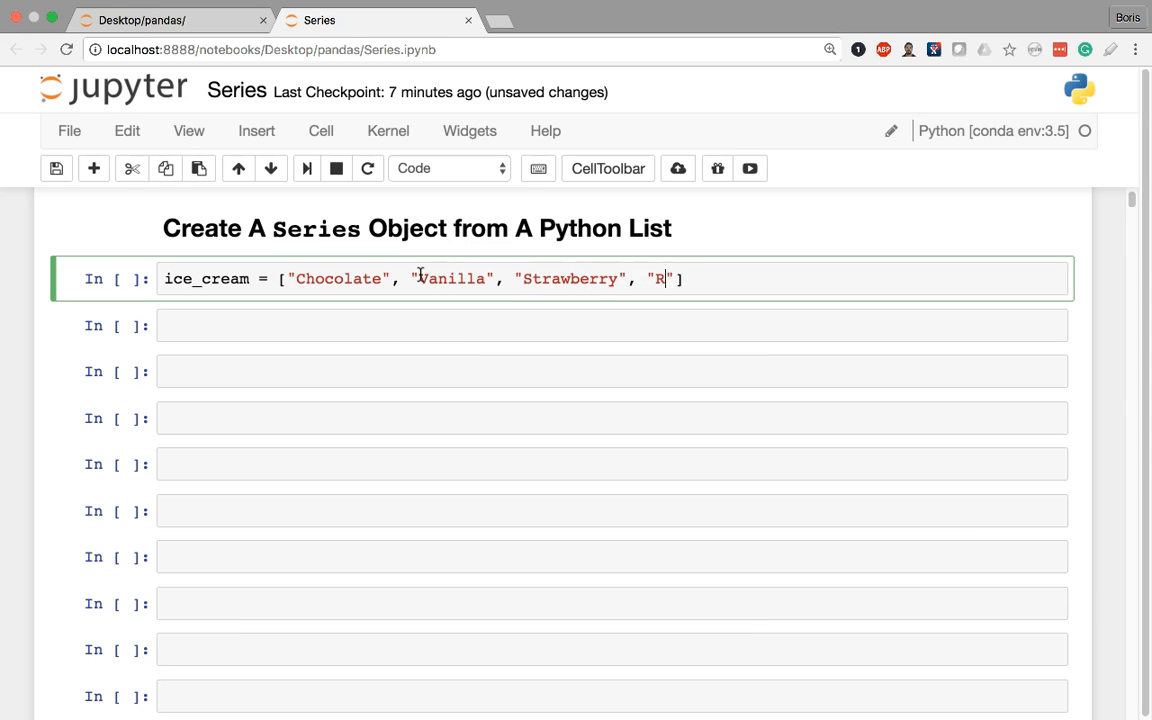
type("um Raisin")
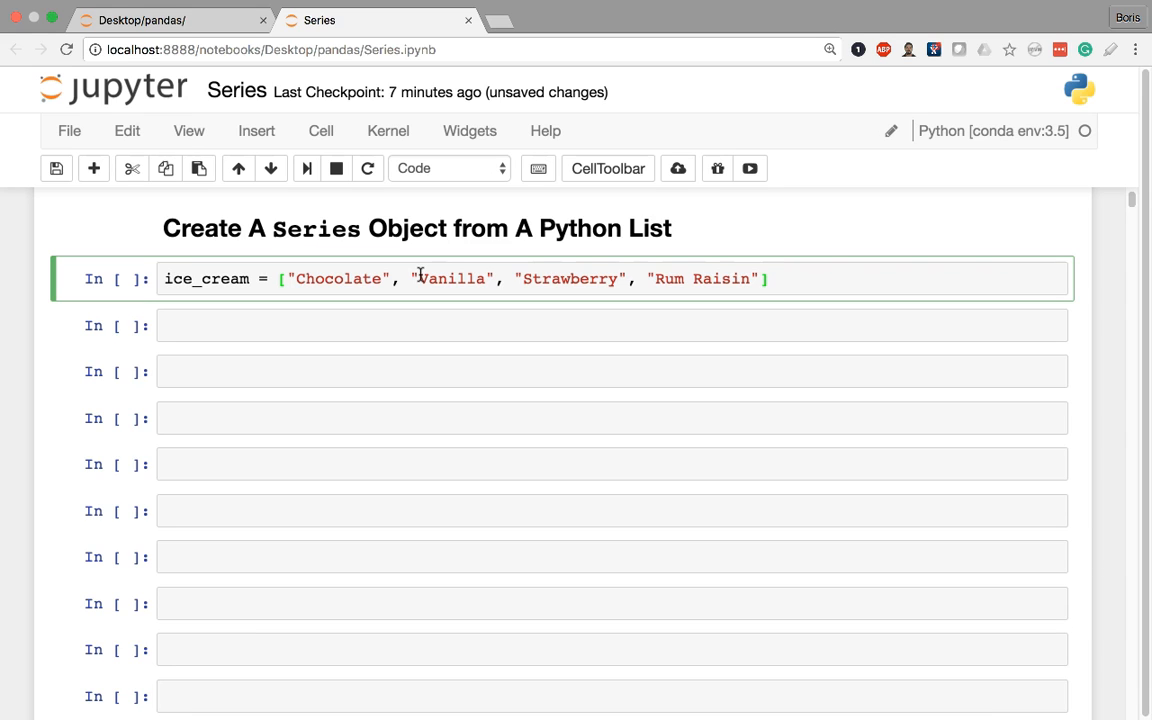
key("enter")
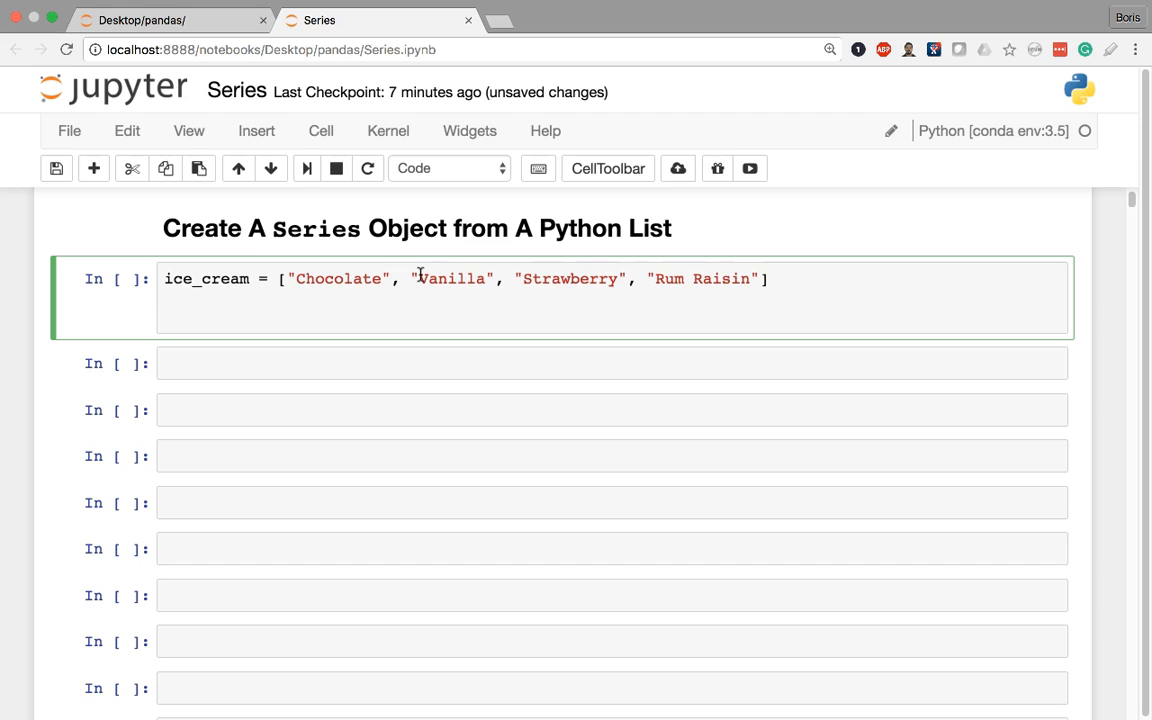
Add pd.Series(ice_cream) on the second line, picking Series from autocompletion.
type("pd")
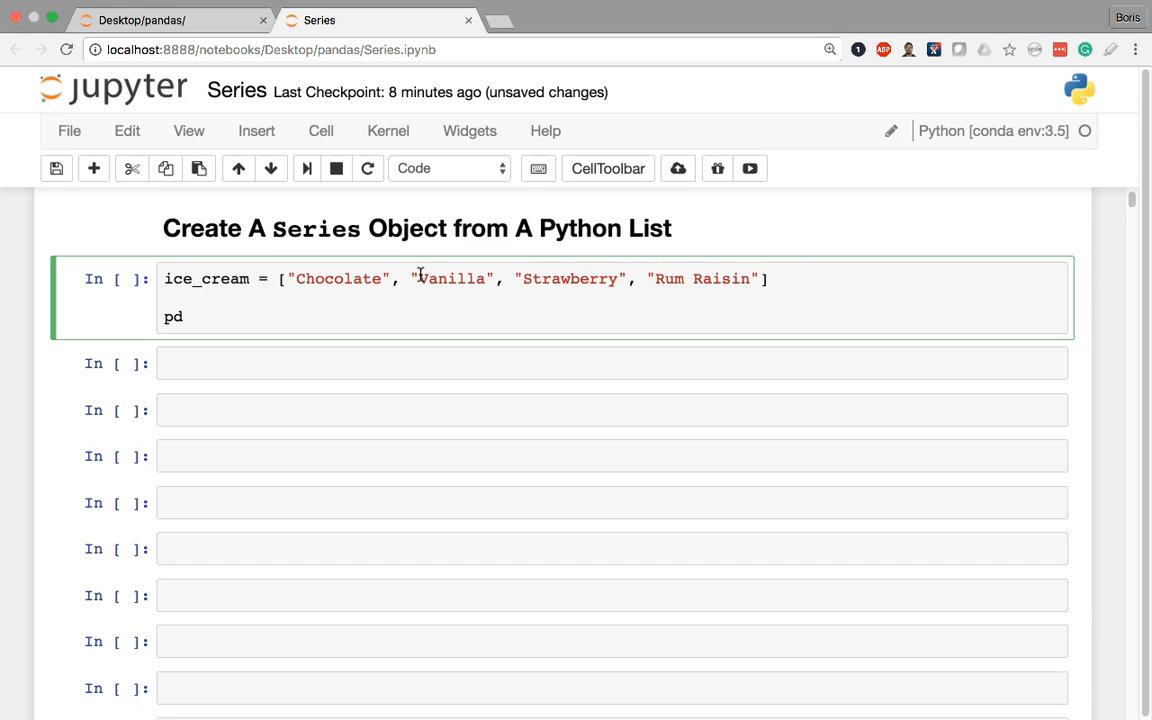
type(".")
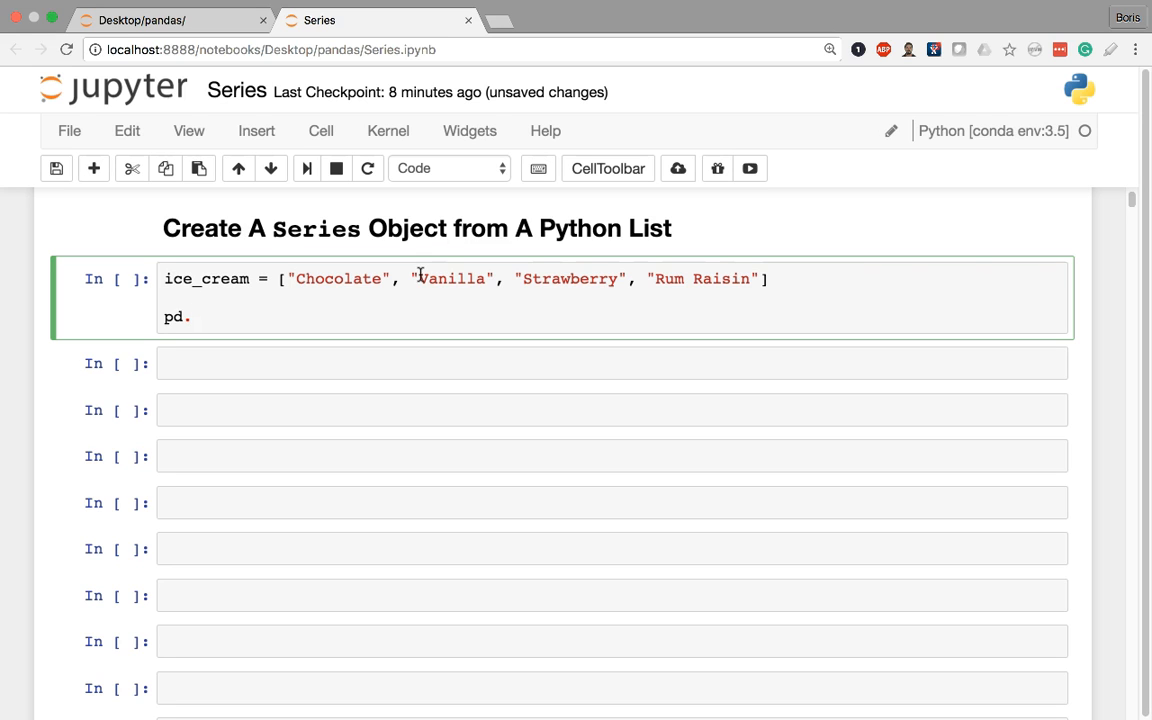
key("tab")
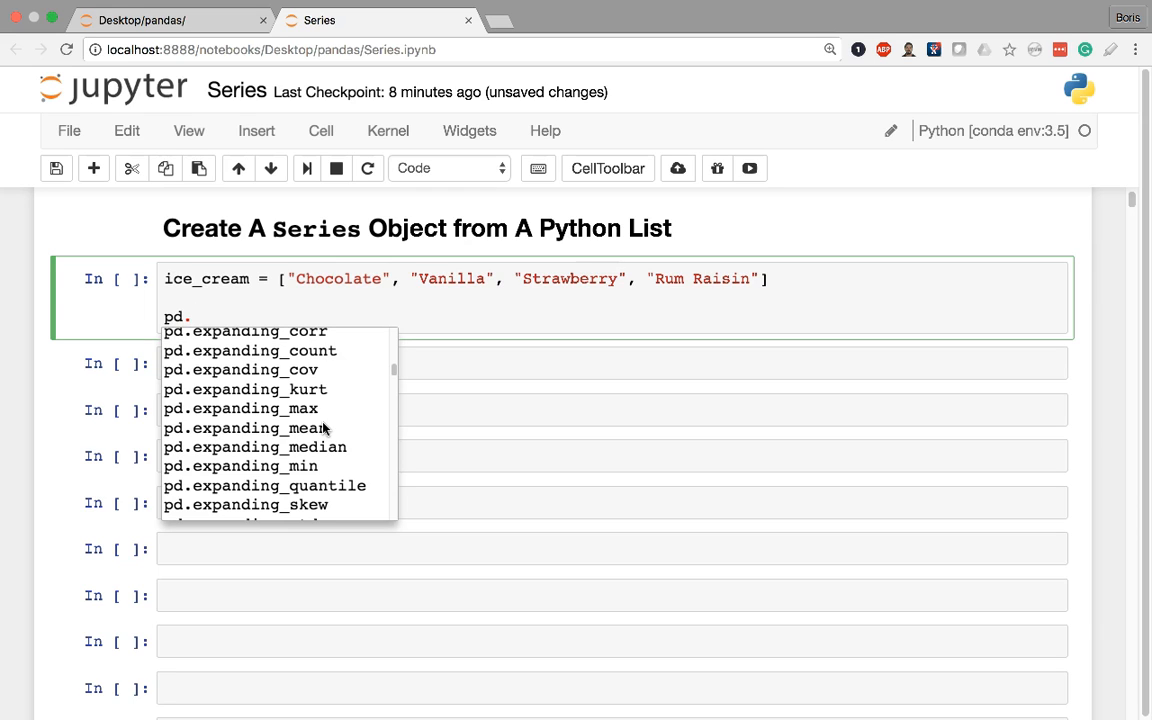
type("Series")
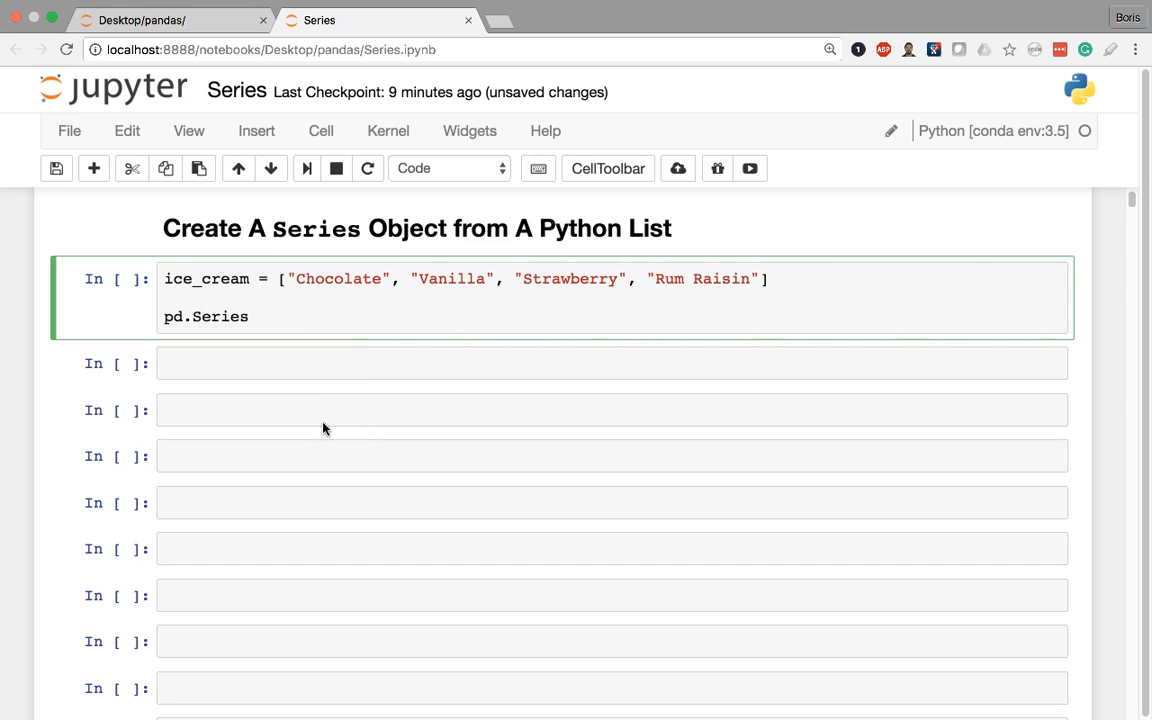
left_click(250, 316)
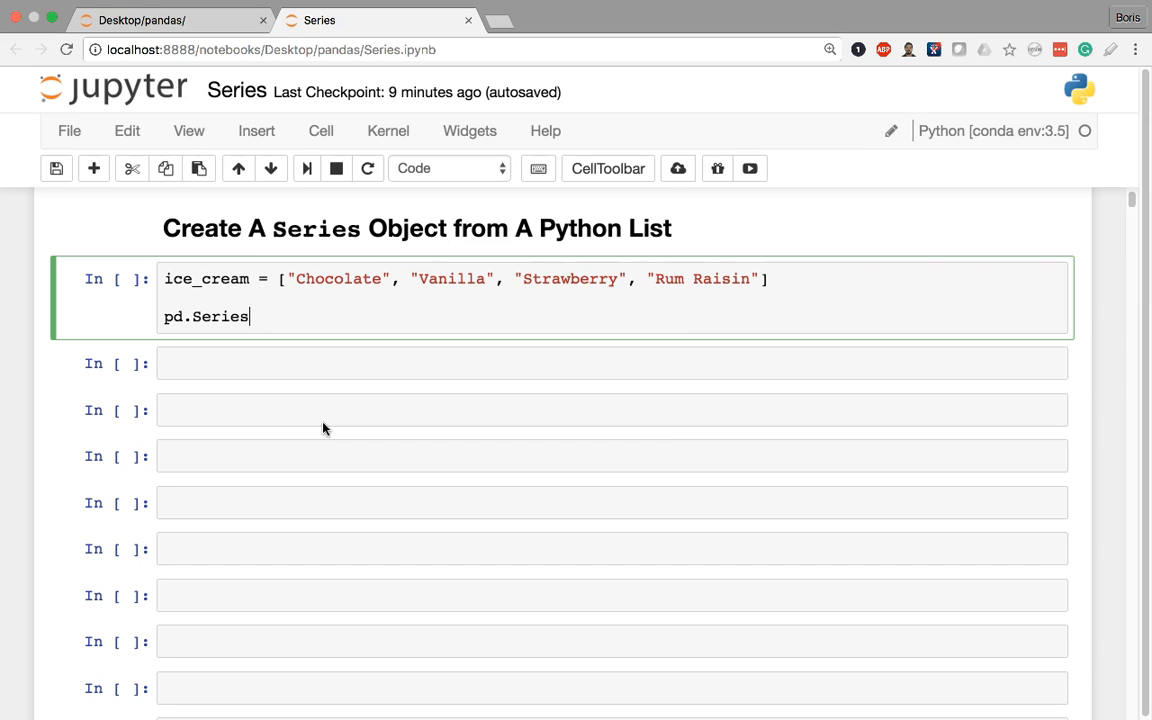
type("()")
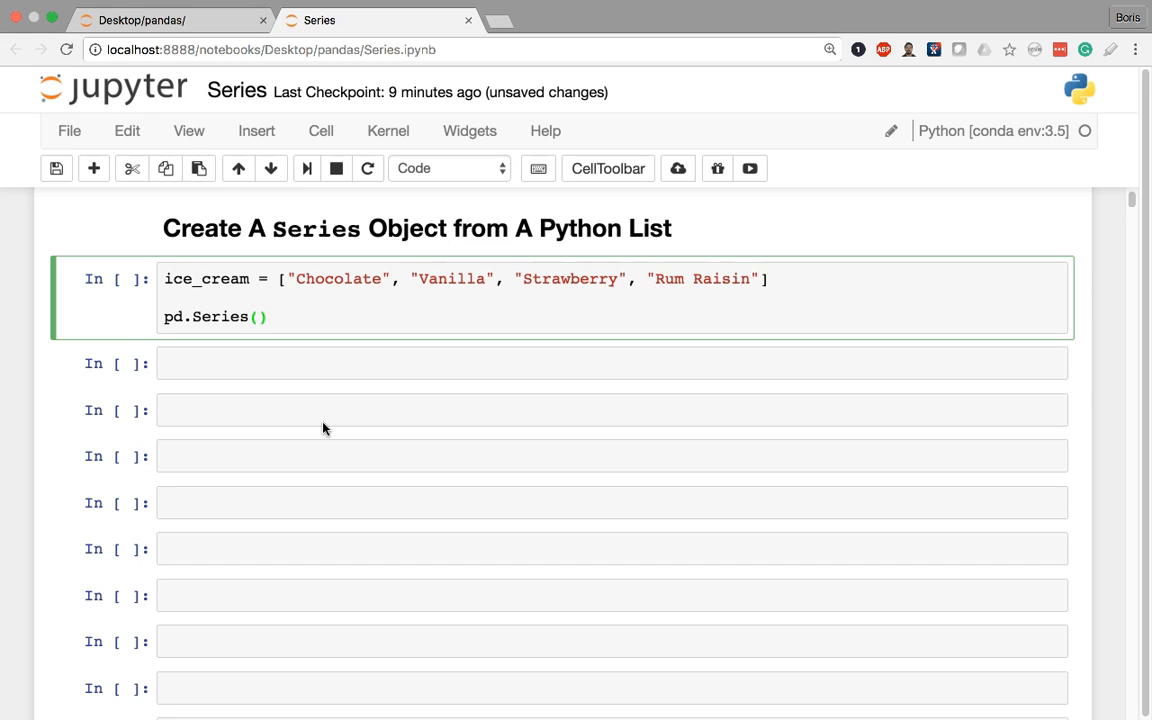
left_click(260, 316)
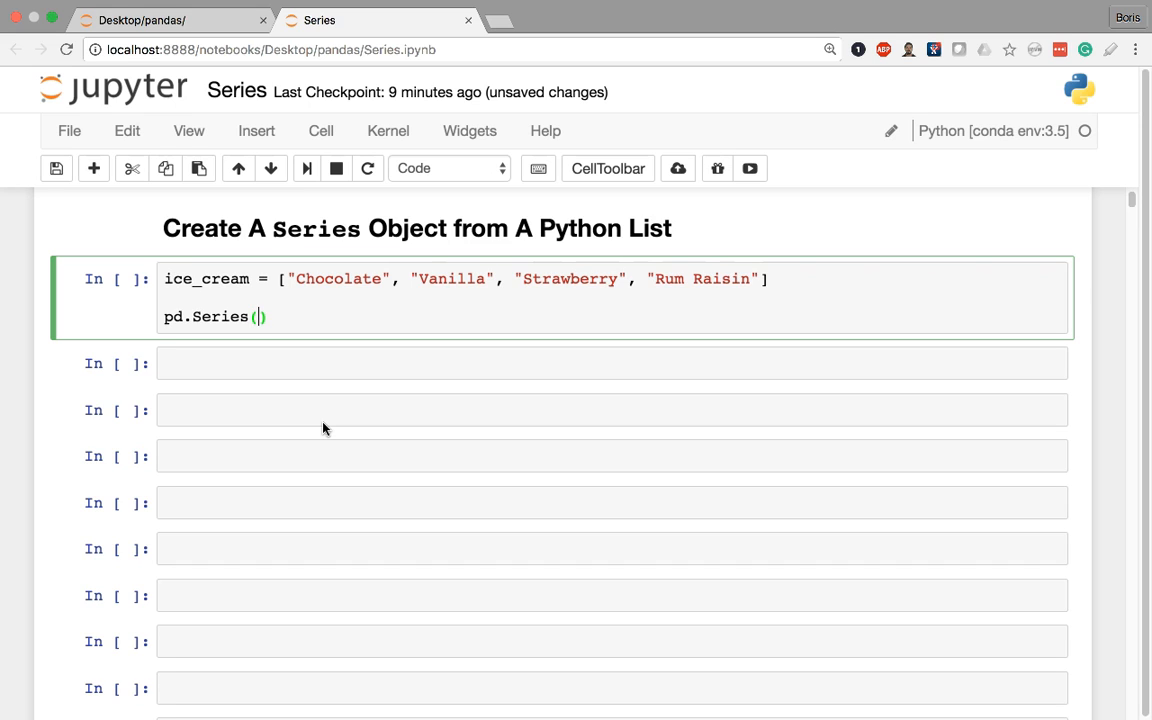
type("ice_cream")
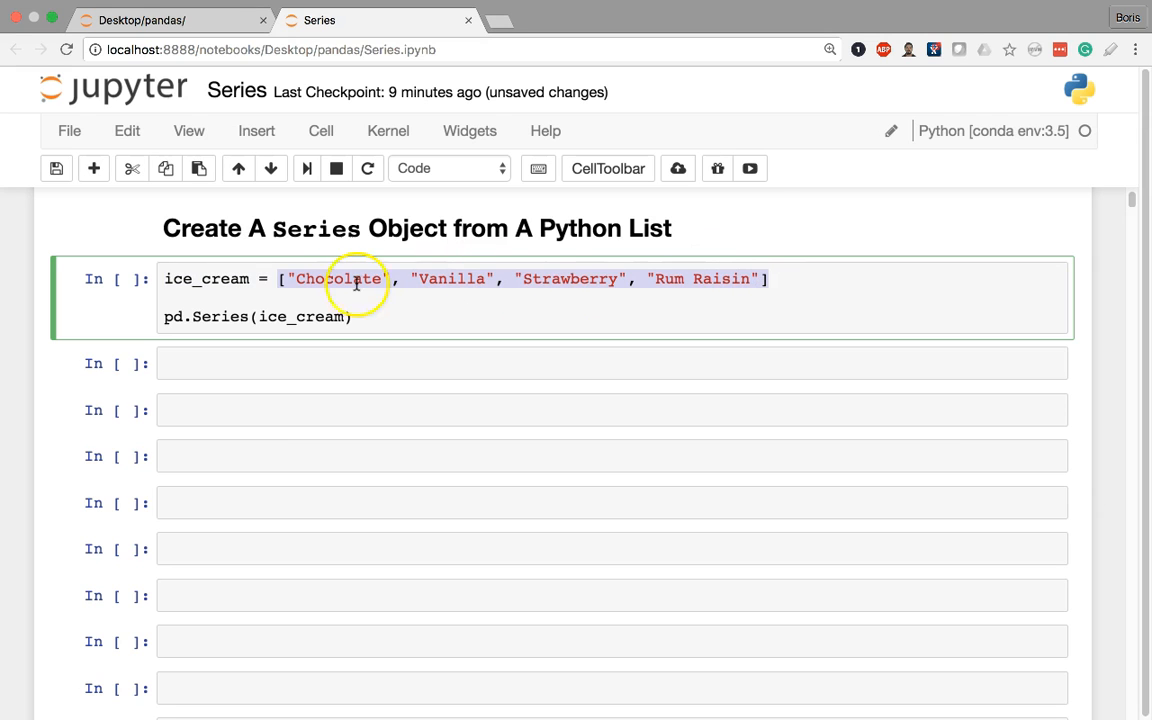
mouse_move(268, 316)
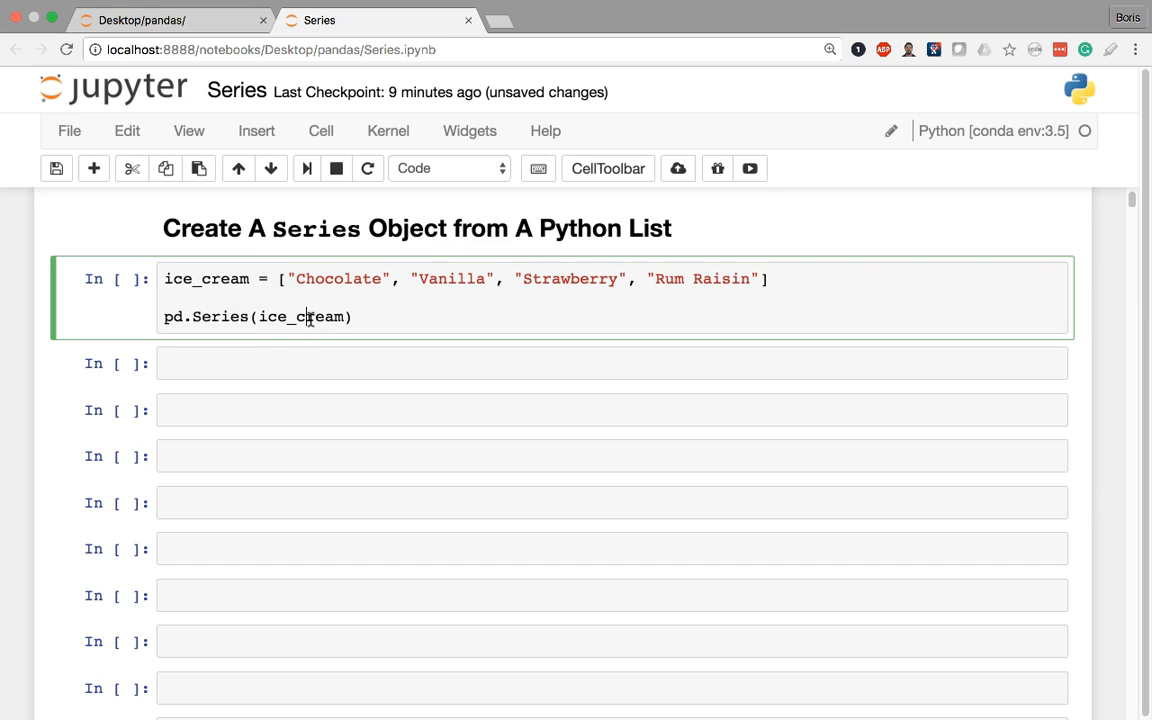
Run the cell to get the four-flavour Series with dtype object and highlight Chocolate, dtype and Vanilla.
key("shift+enter")
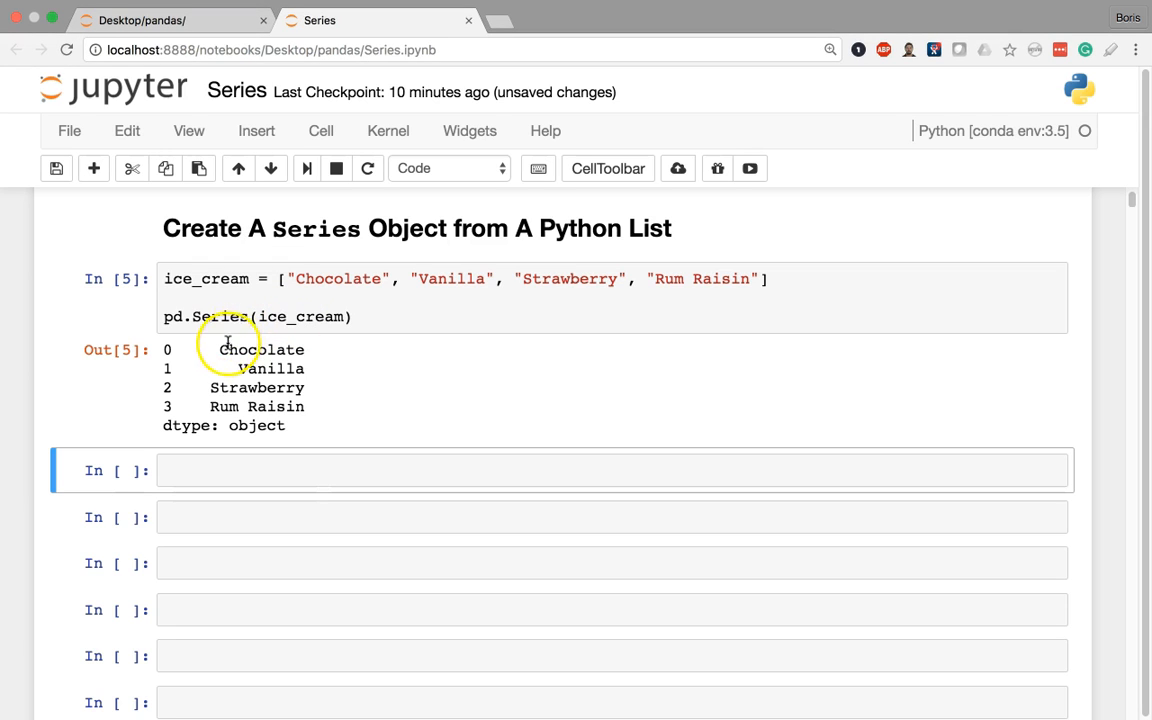
double_click(260, 348)
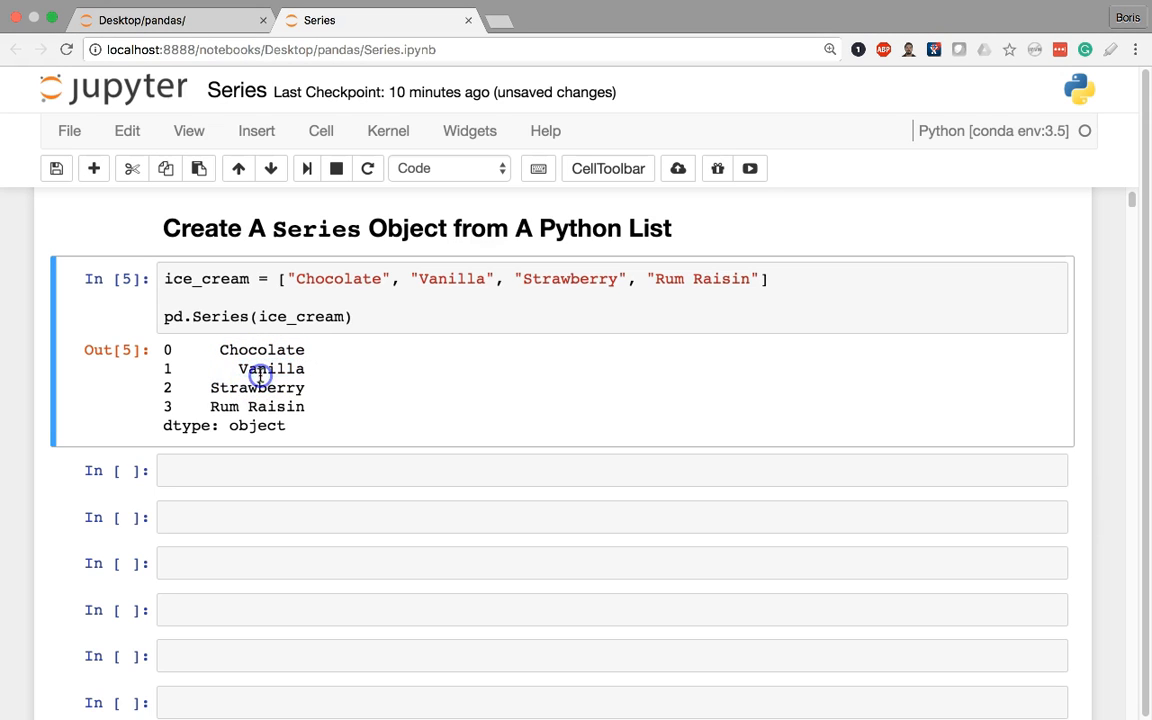
mouse_move(164, 430)
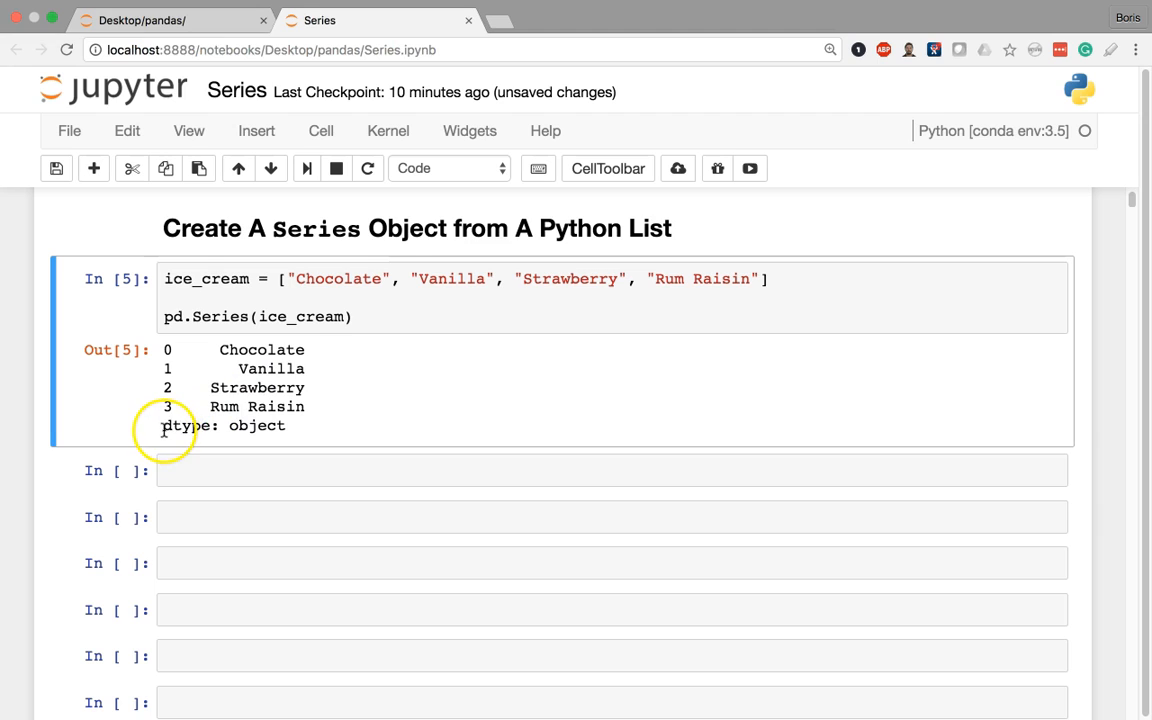
double_click(184, 424)
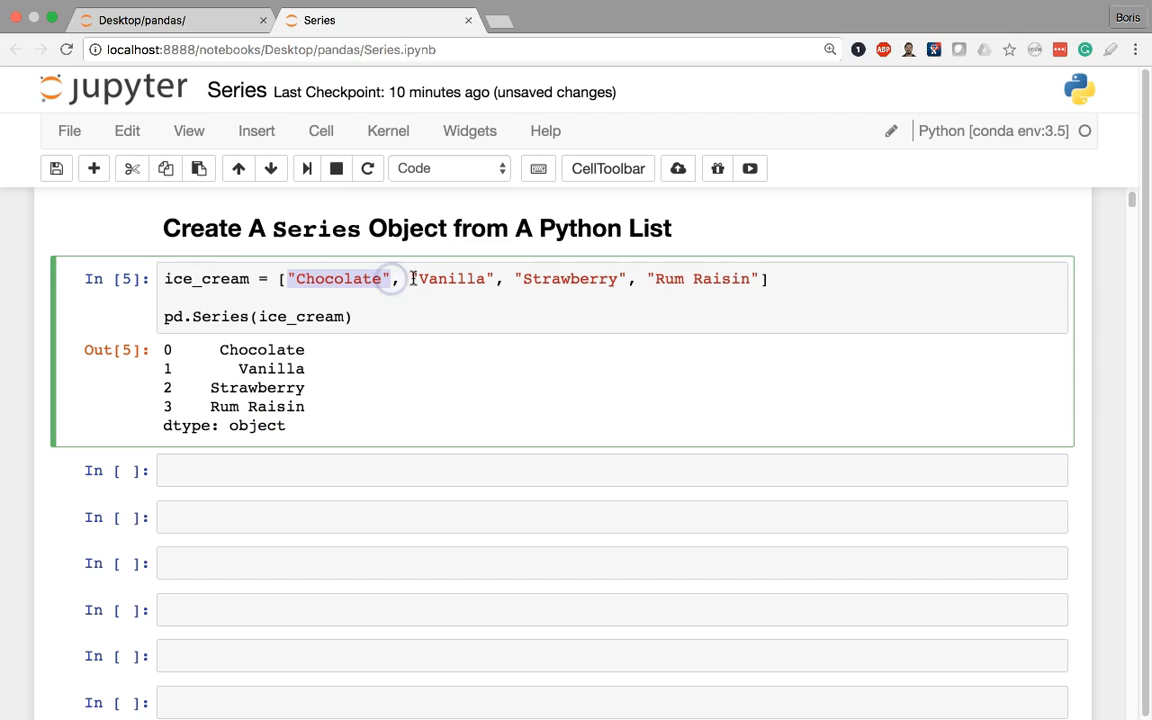
double_click(452, 278)
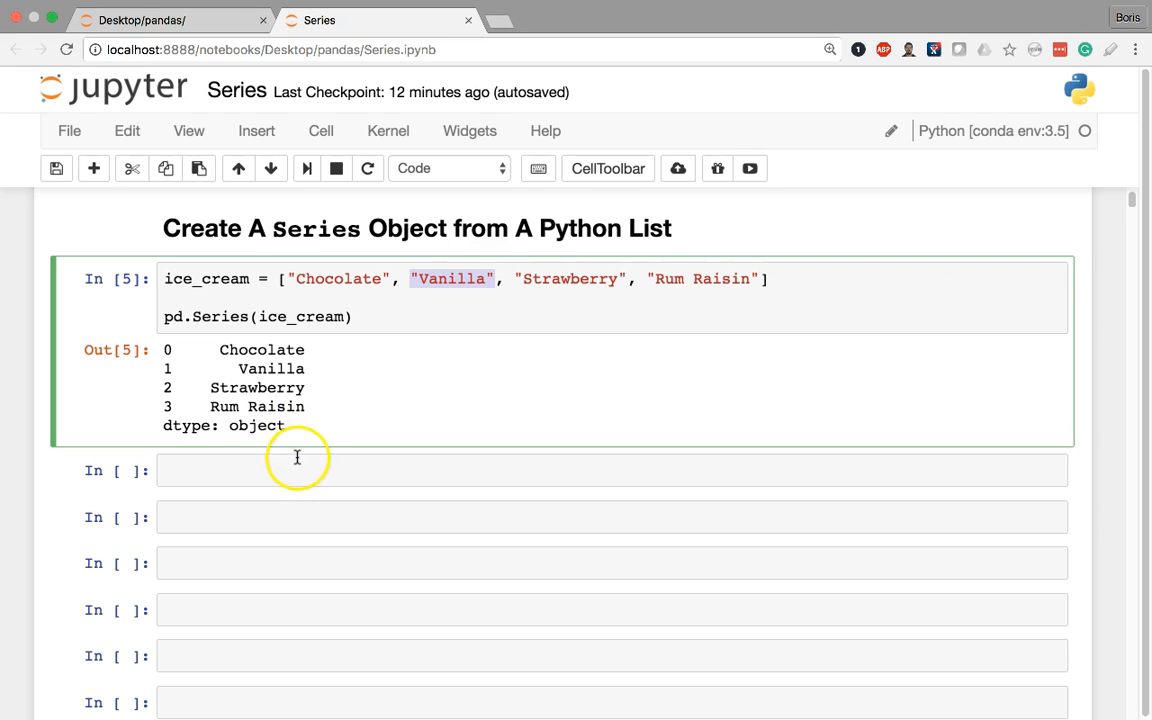
Enter lottery = [4, 8, 15, 16, 23, 42] in a new cell and start a new line.
scroll("down", 3)
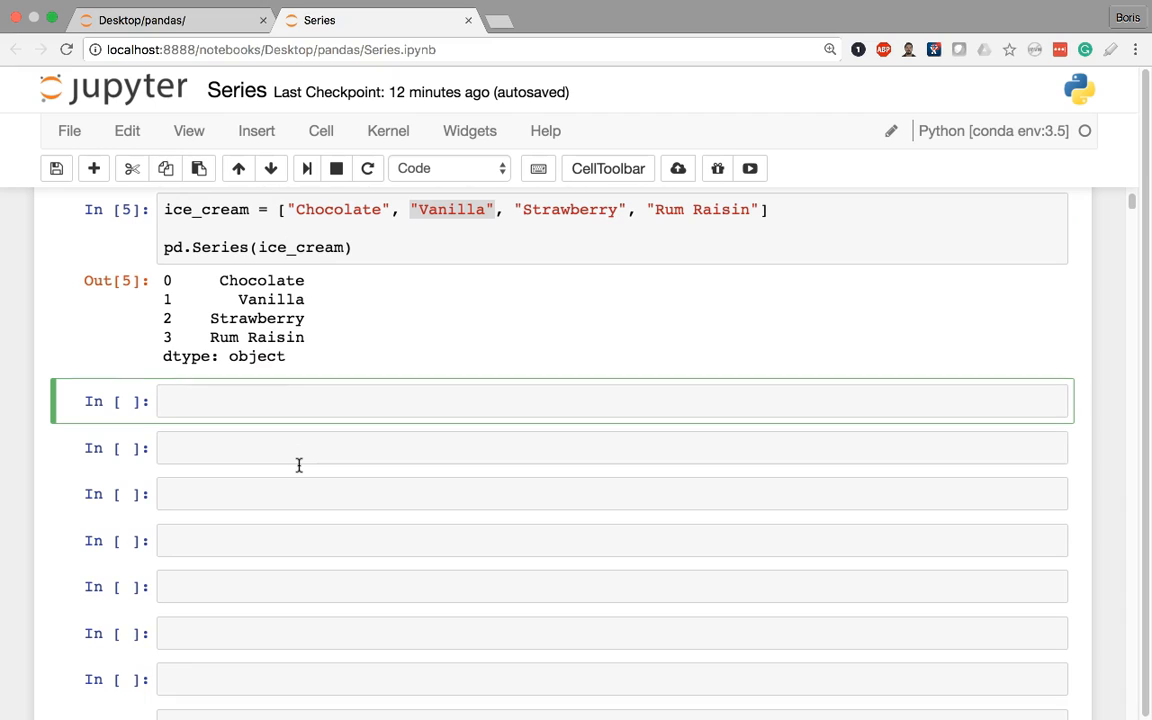
type("lo")
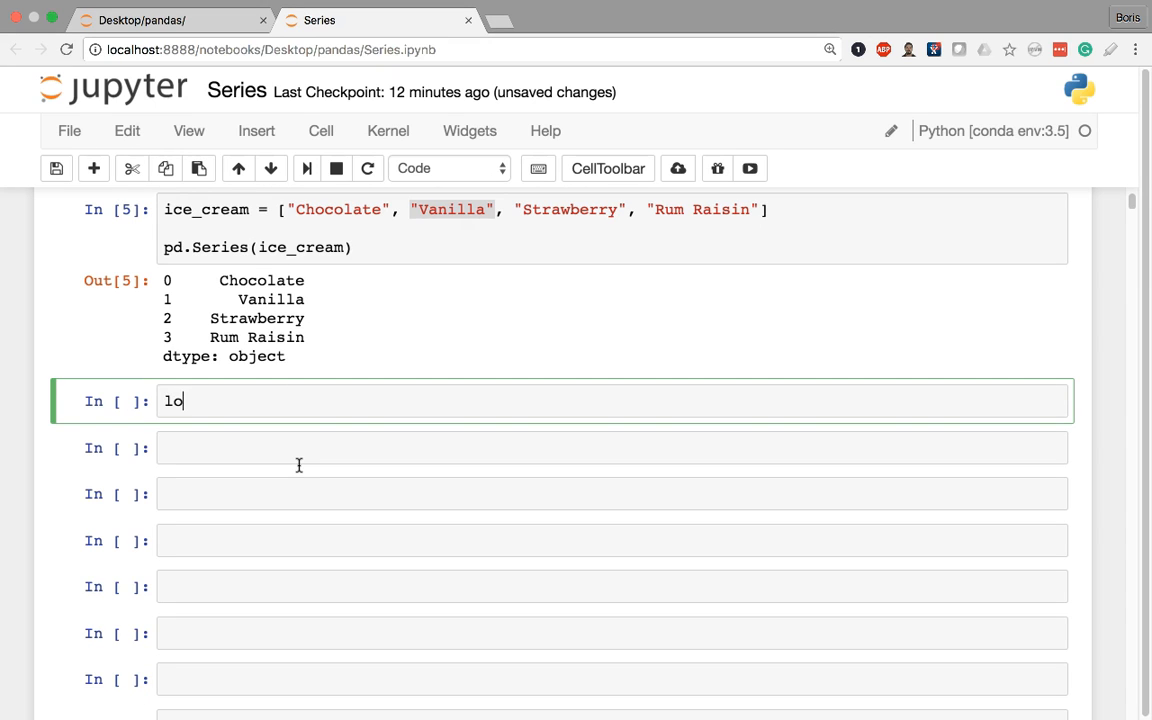
type("tter")
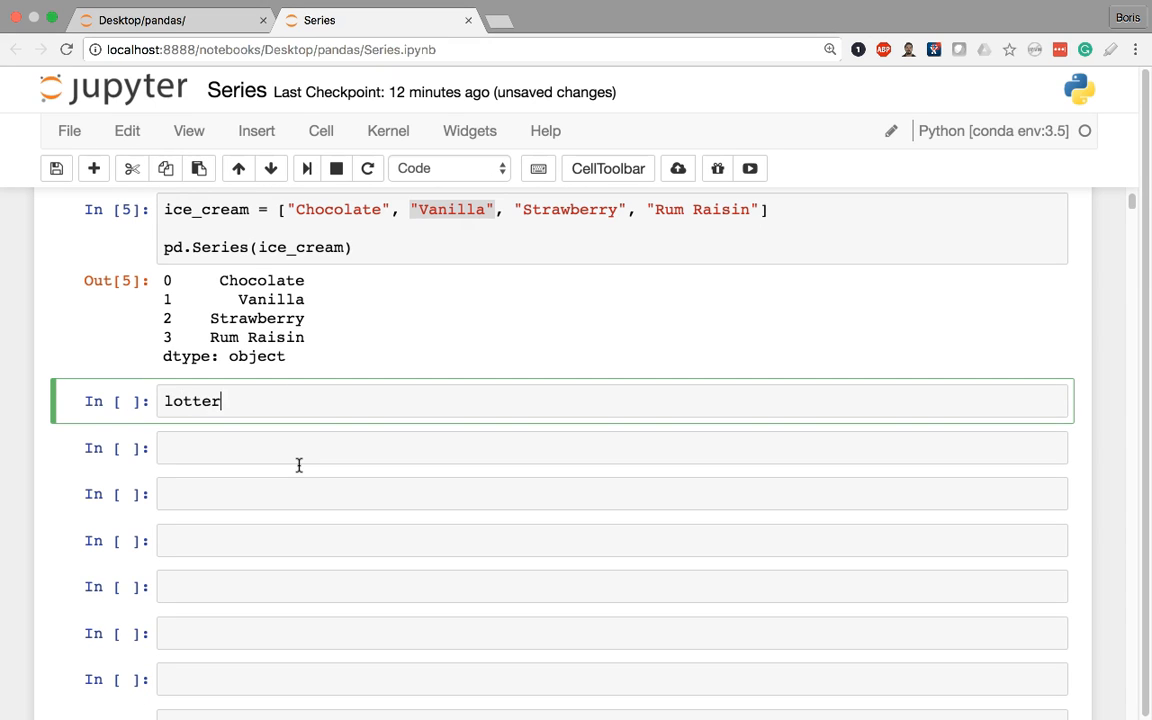
type("y = []")
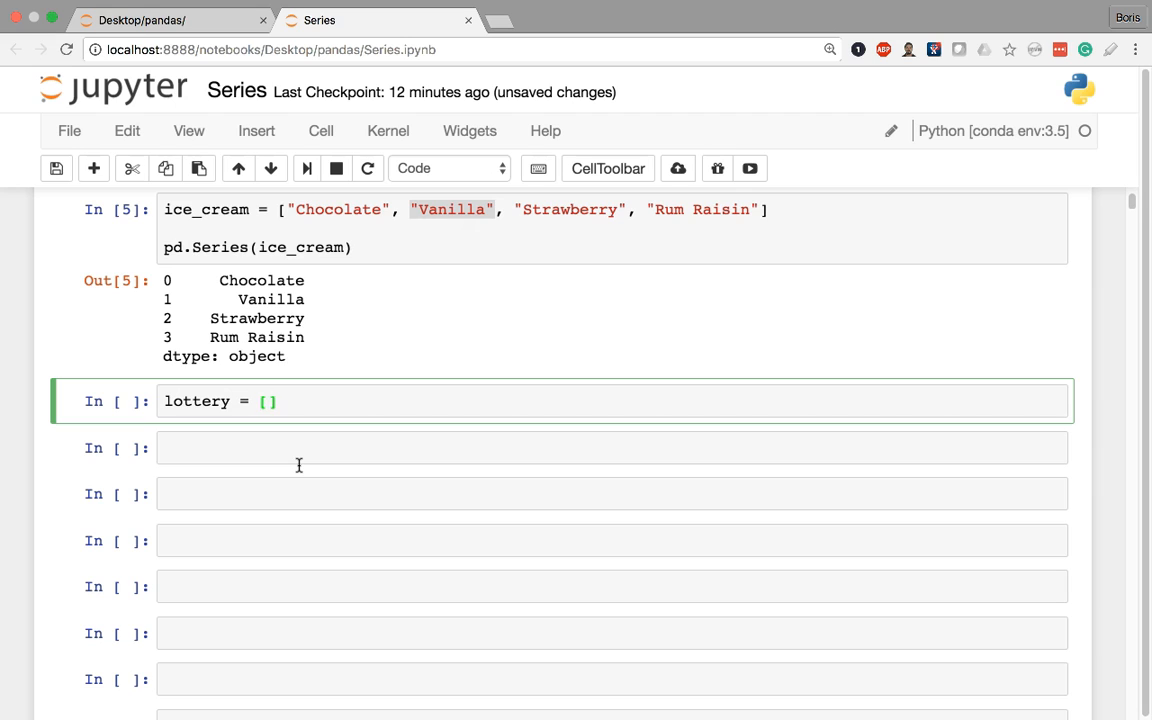
type("4,")
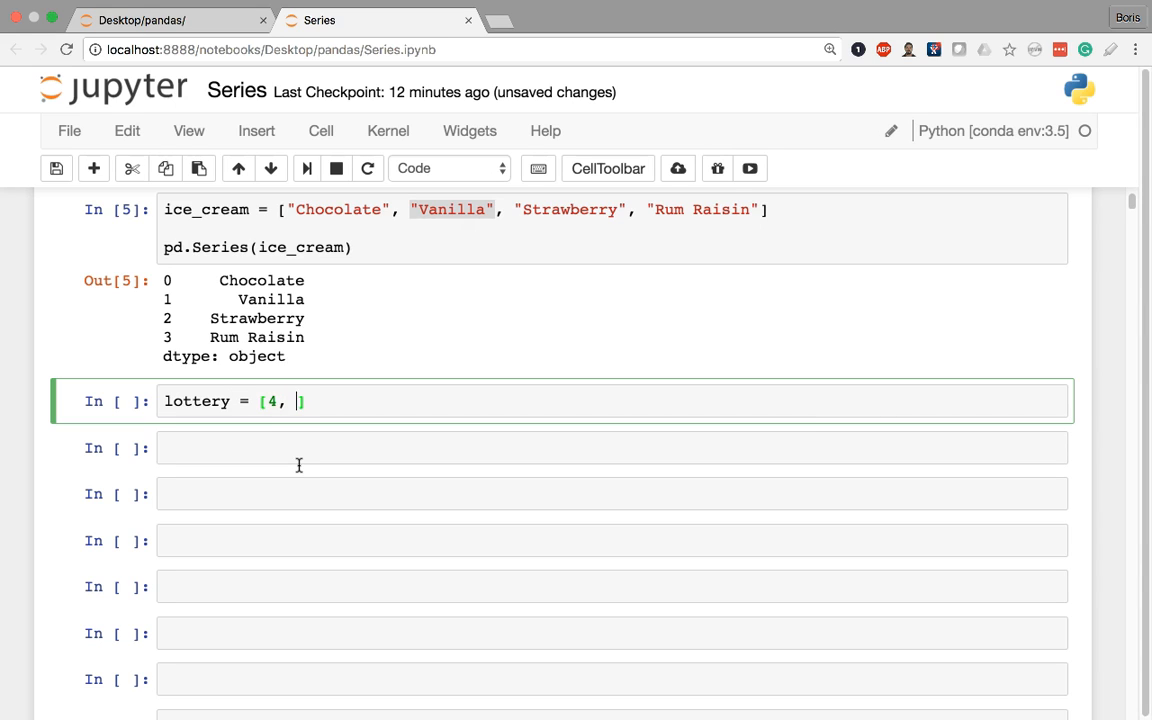
type("8, 1")
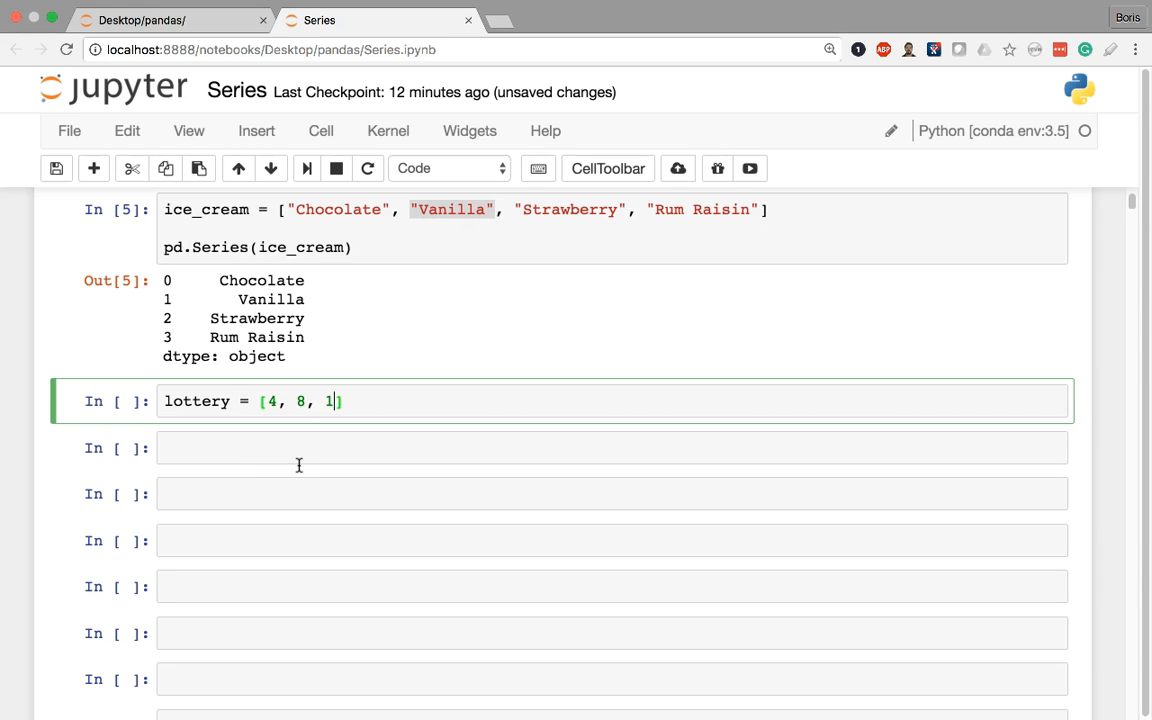
type("5, 16, 23,")
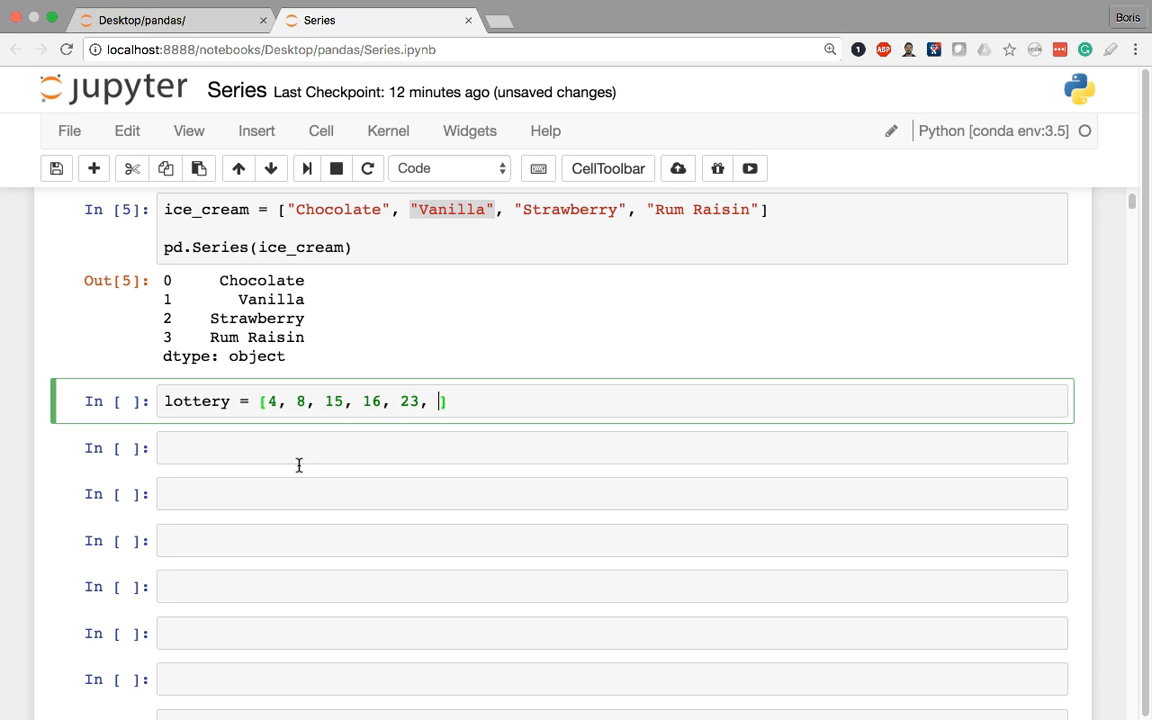
type("42")
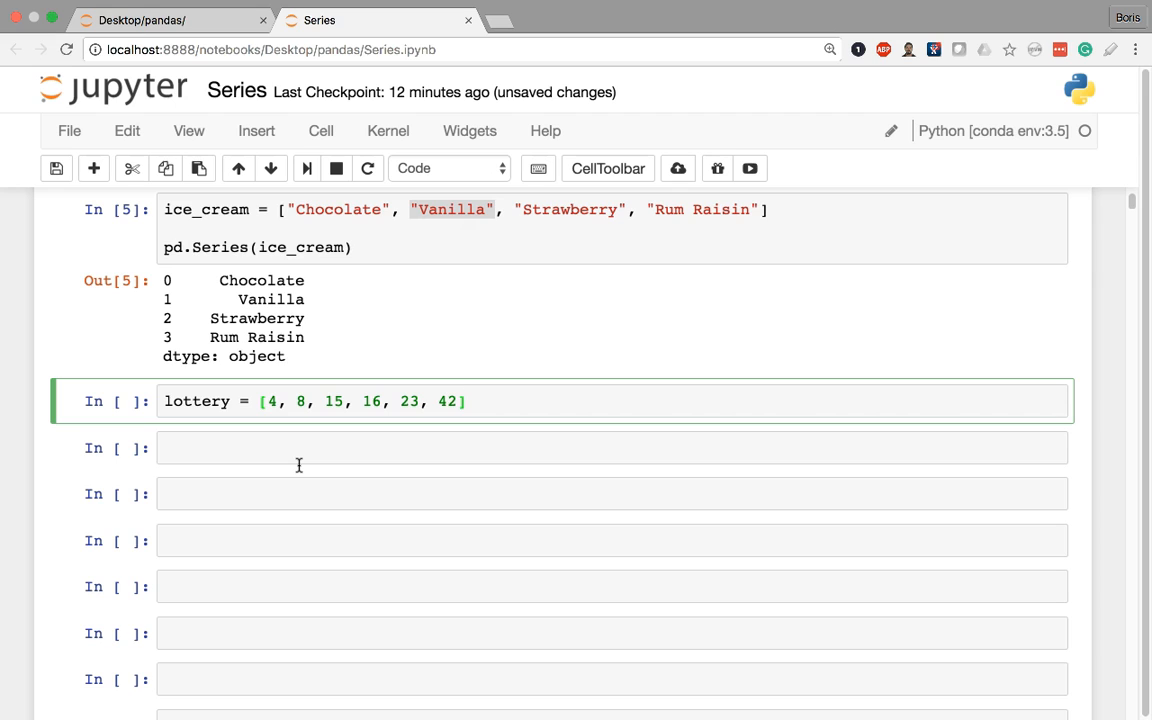
key("enter")
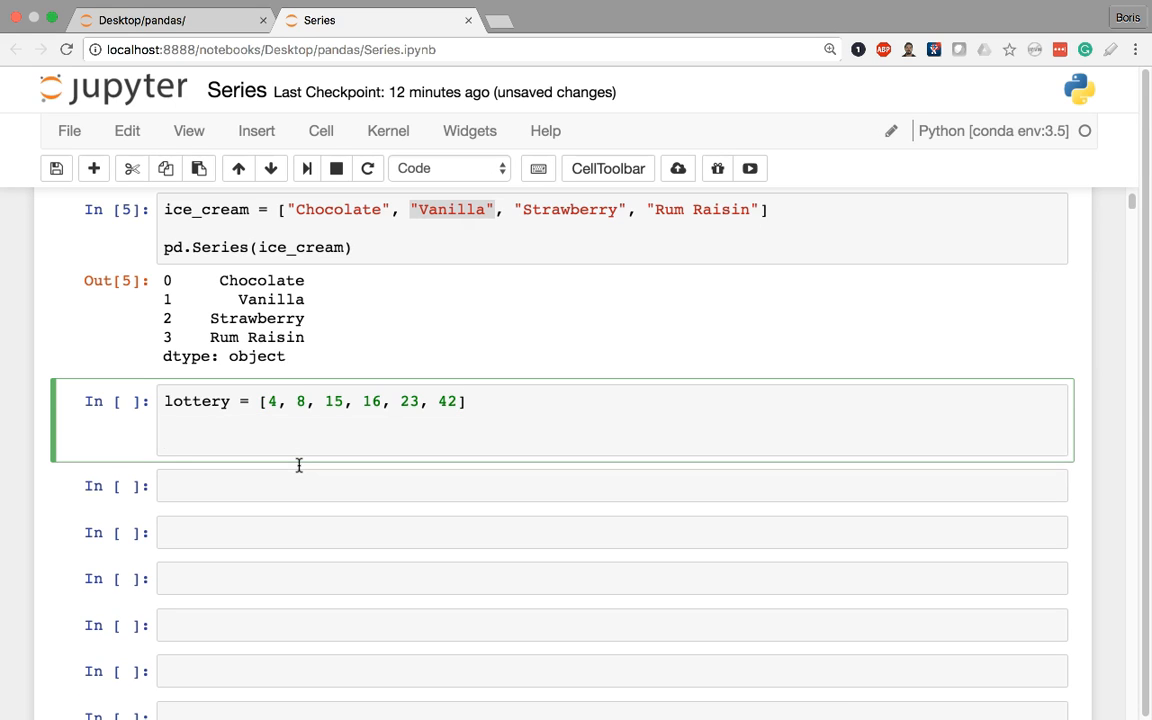
Add pd.Series(lottery) on the second line of the cell.
type("pd")
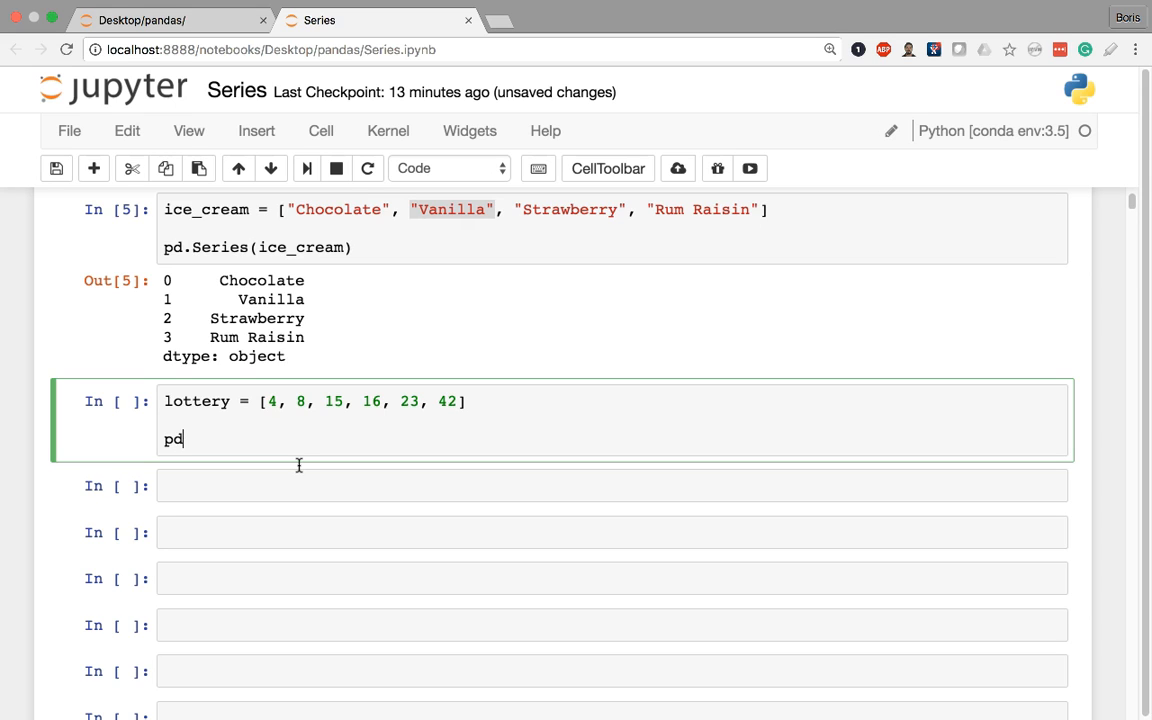
type(".")
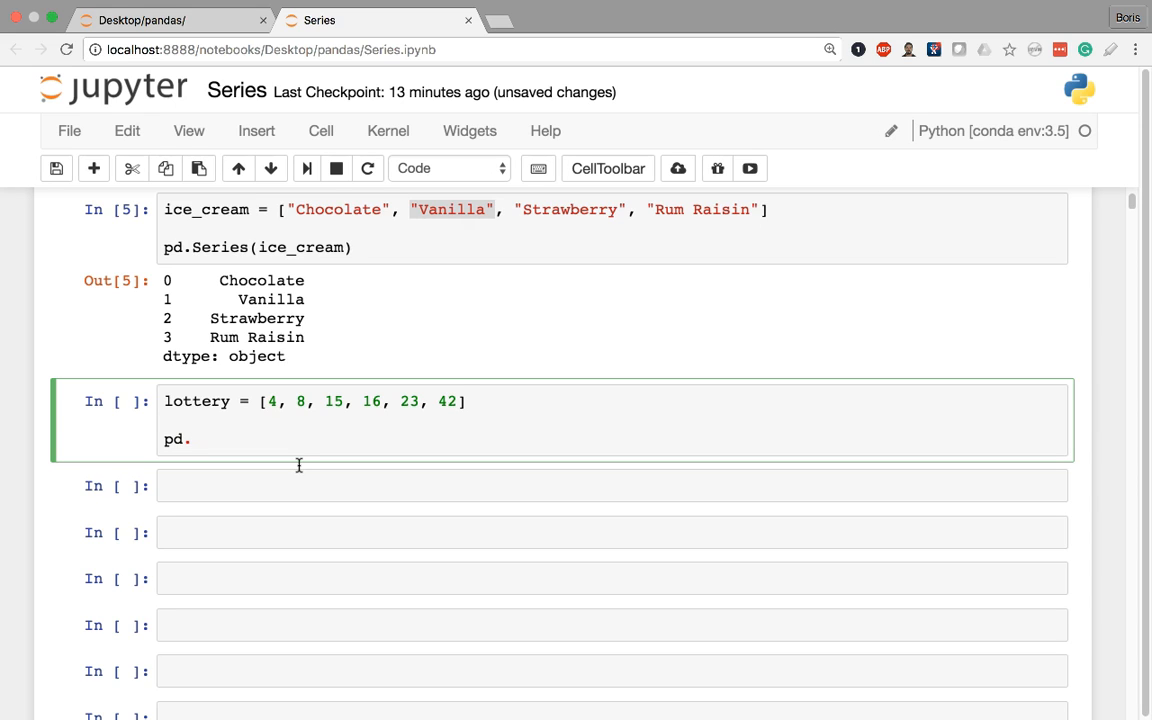
type("S")
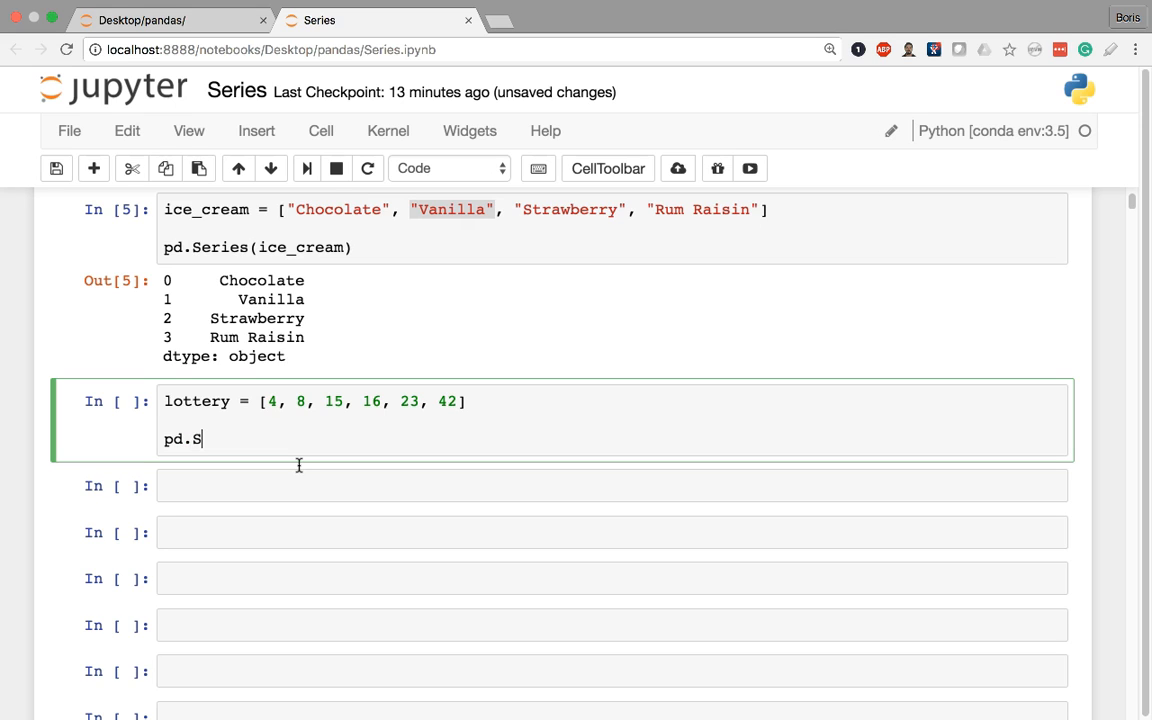
type("e")
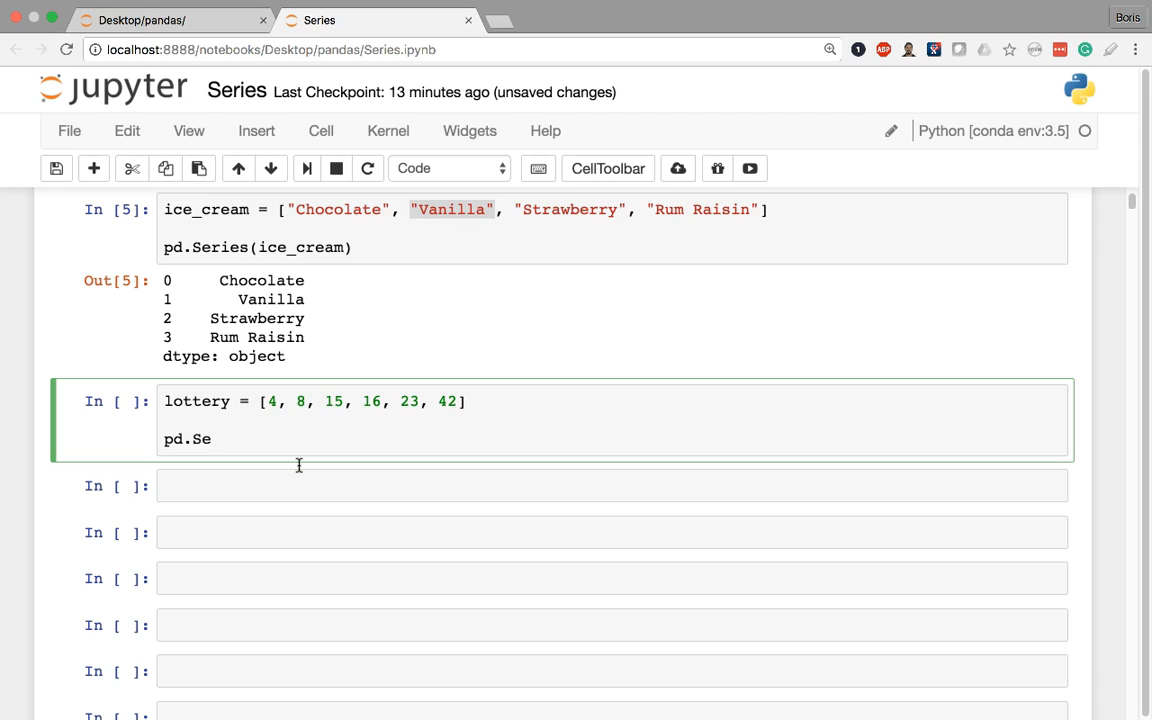
type("ries")
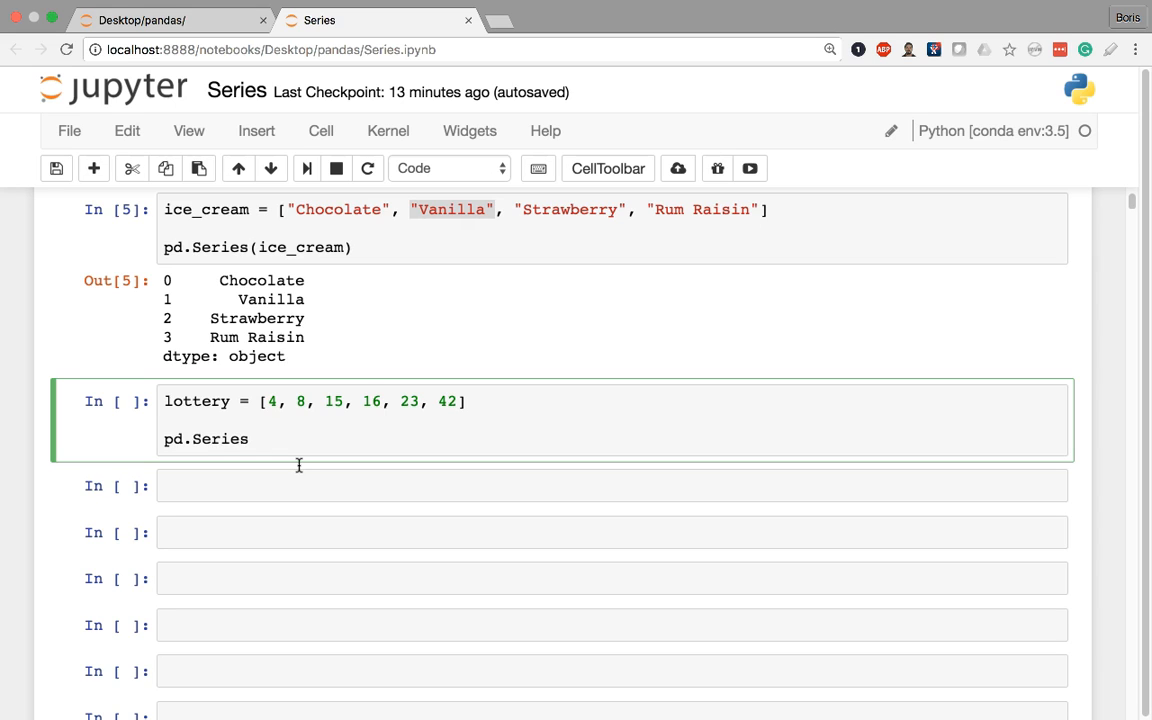
type("()")
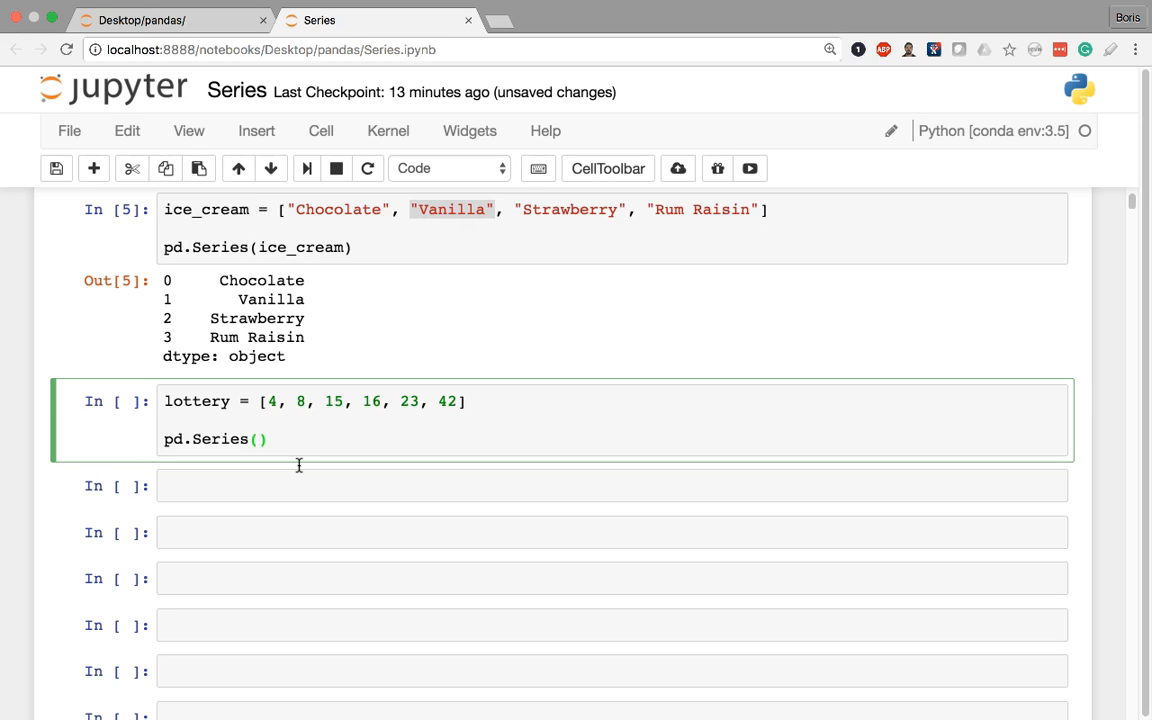
type("lot")
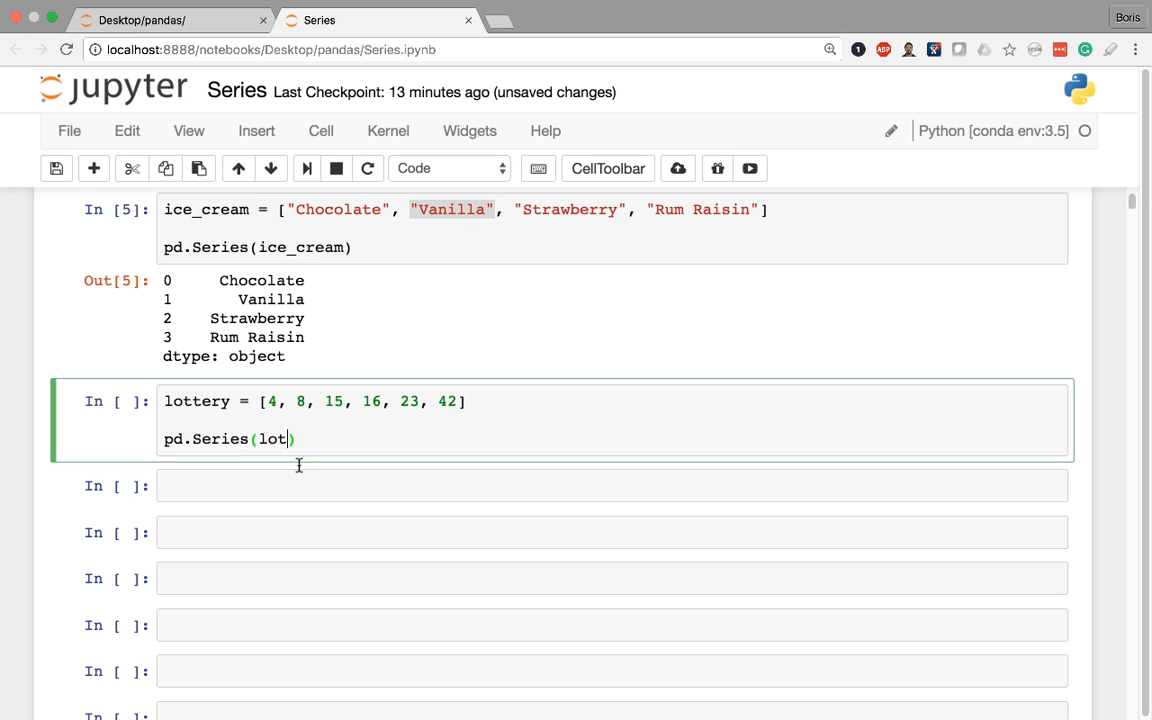
type("tery")
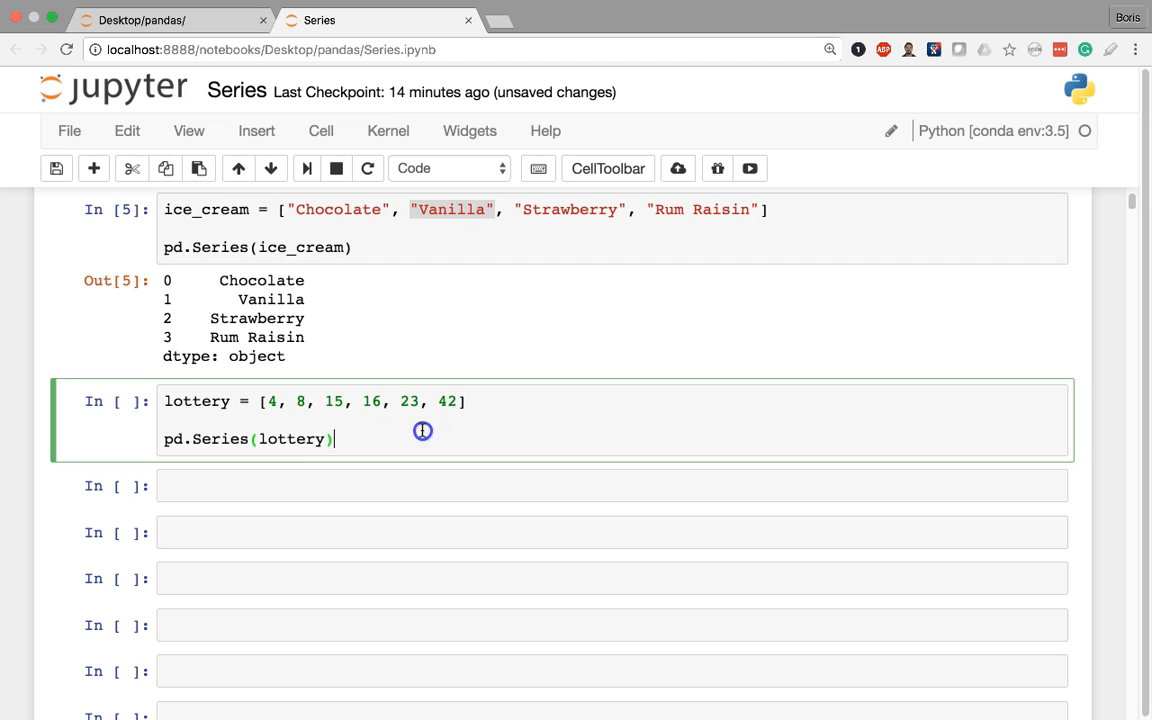
Run the lottery cell to show the six-integer Series and highlight its int64 dtype.
key("shift+enter")
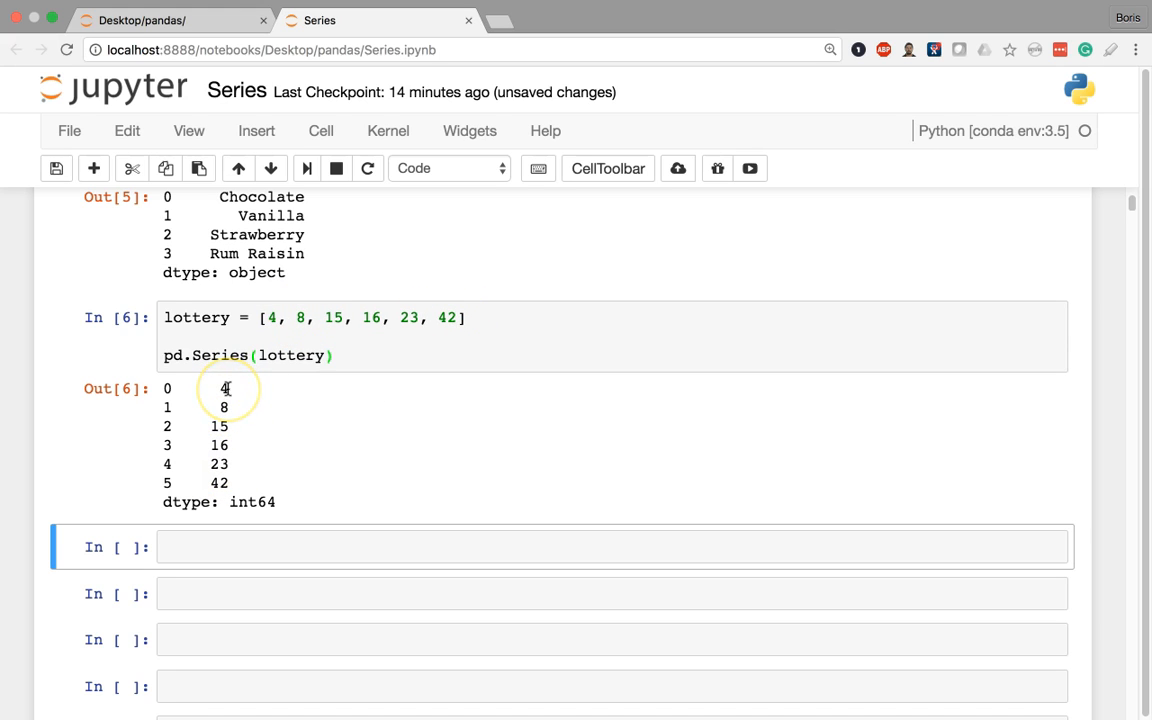
mouse_move(224, 388)
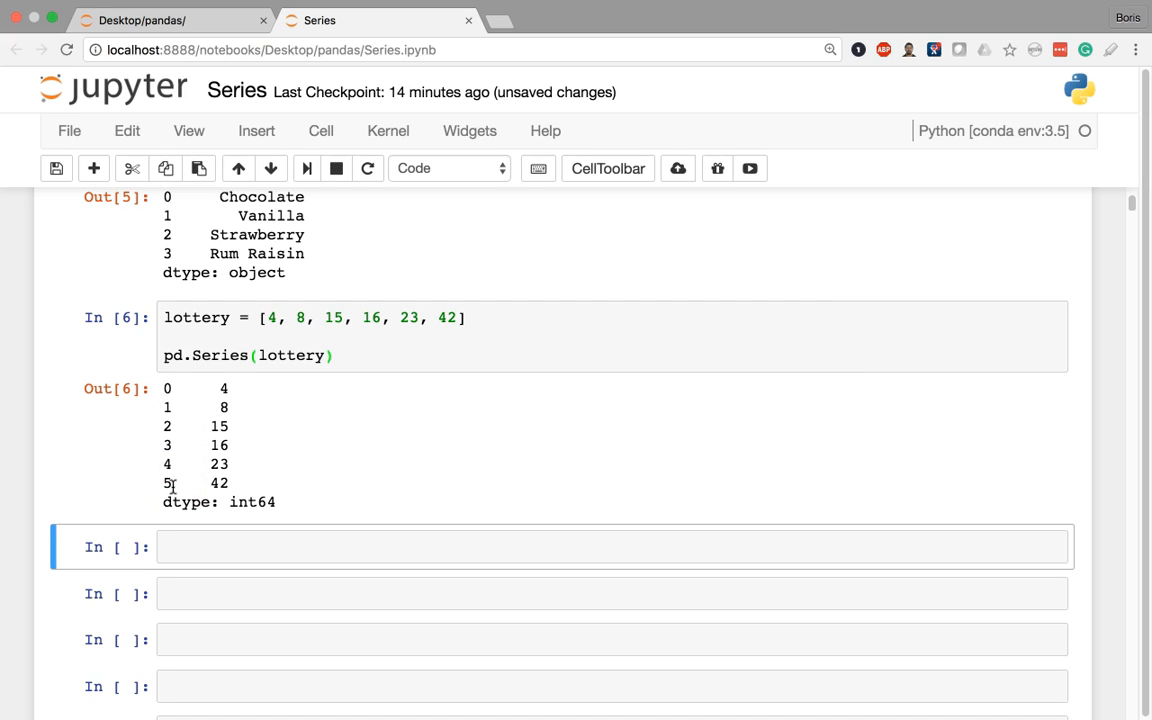
double_click(184, 500)
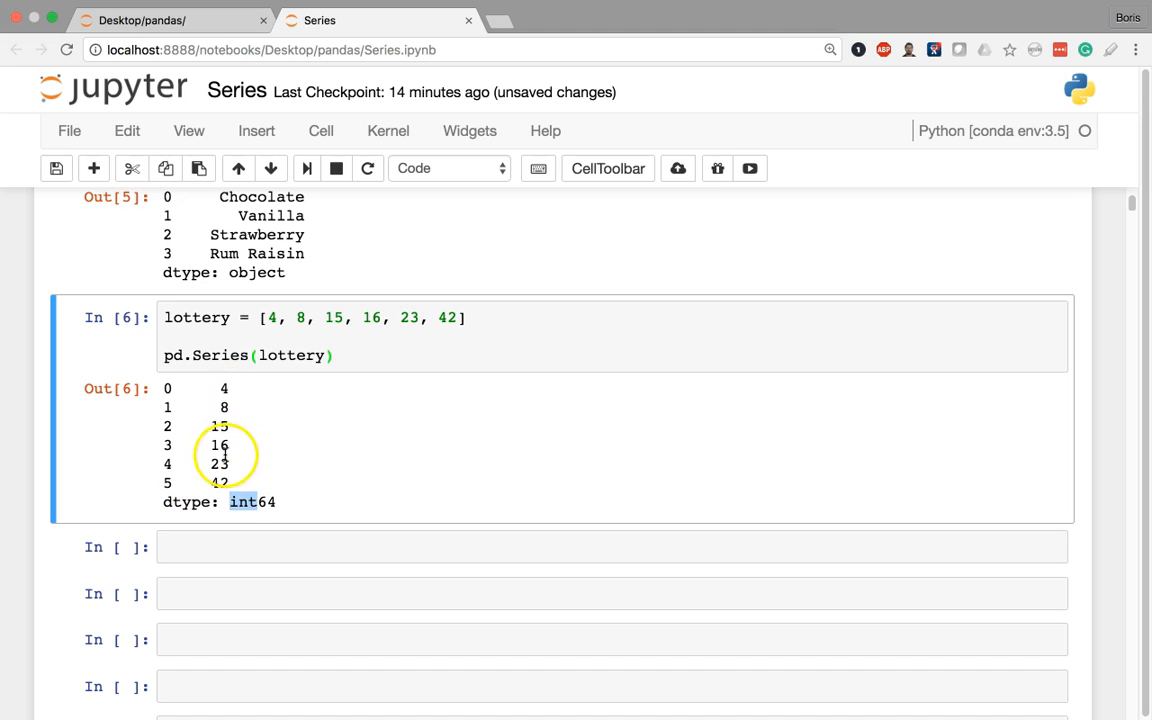
mouse_move(180, 496)
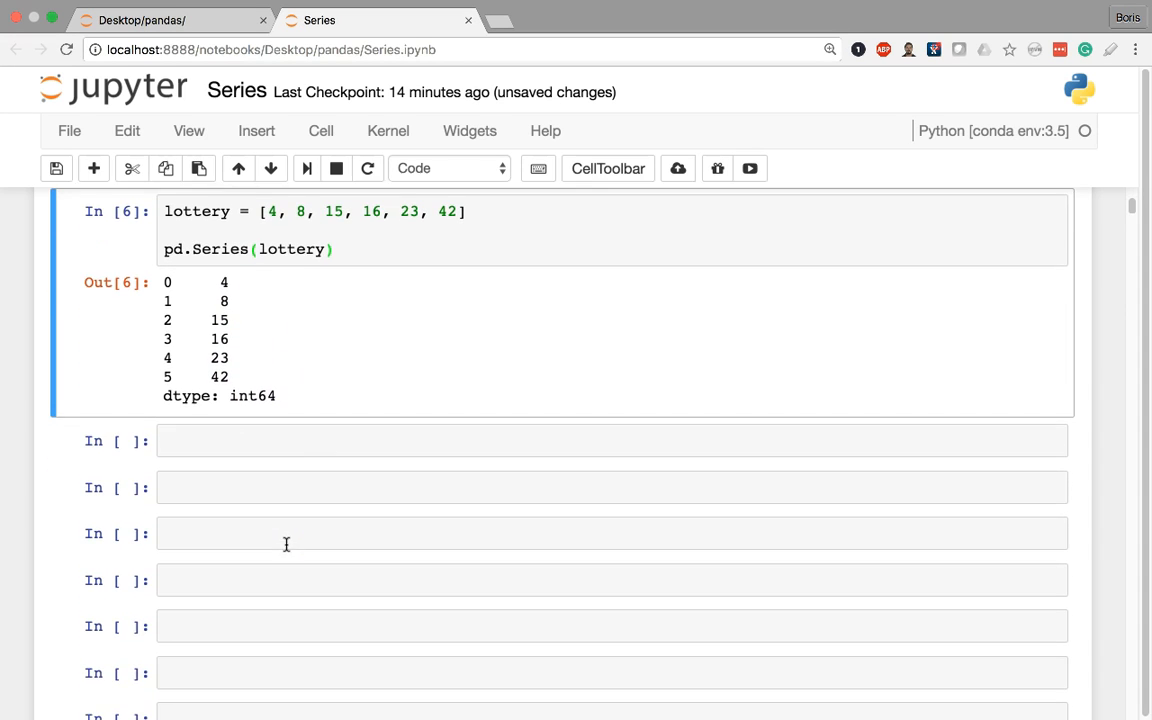
Enter registrations = [True, False, False, False, True] followed by a blank line.
type("registration")
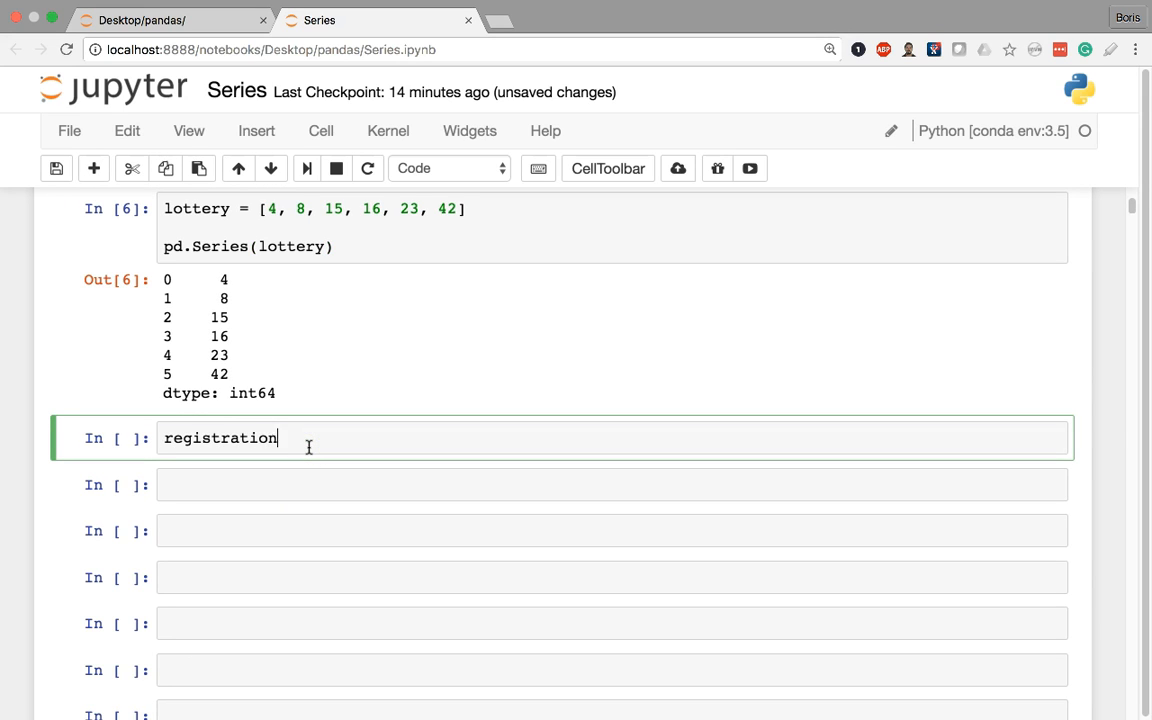
type("s = []")
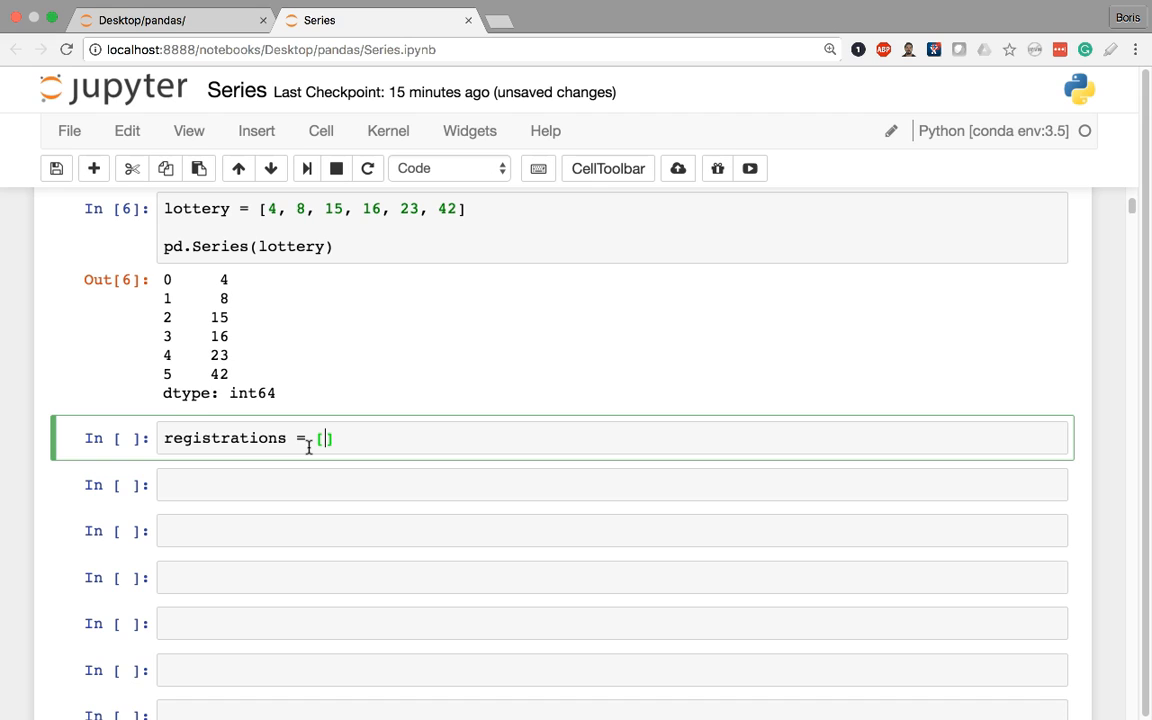
type("True, False, False, Fals")
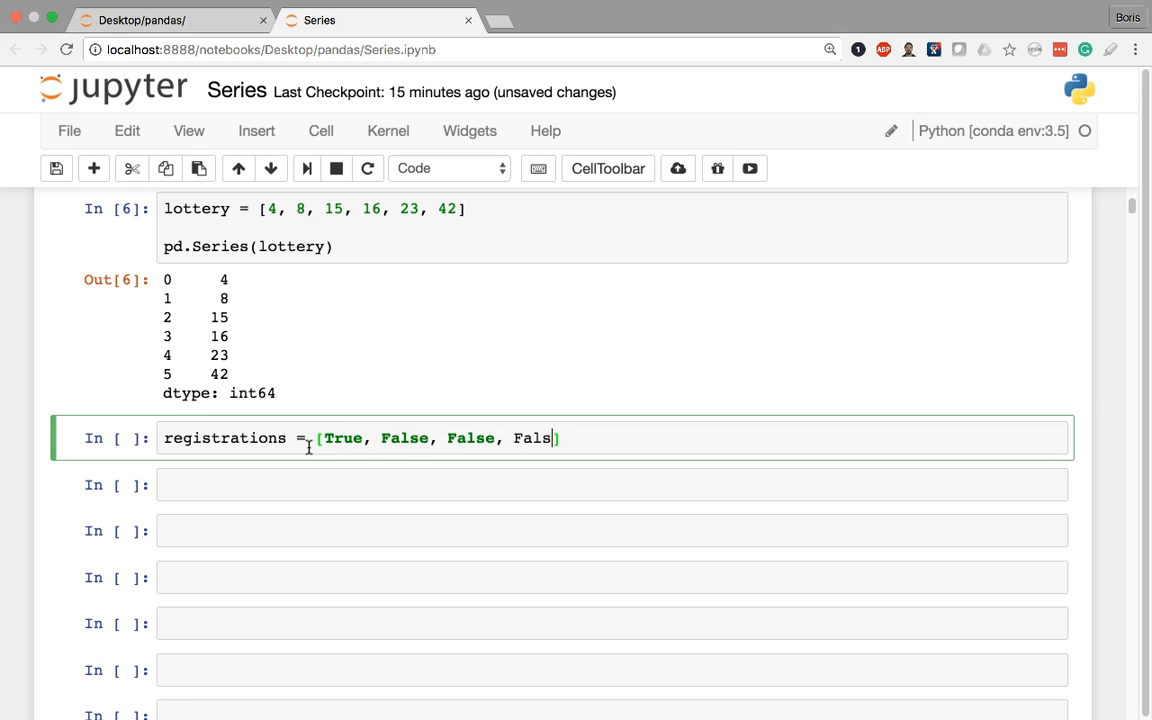
type("e, True")
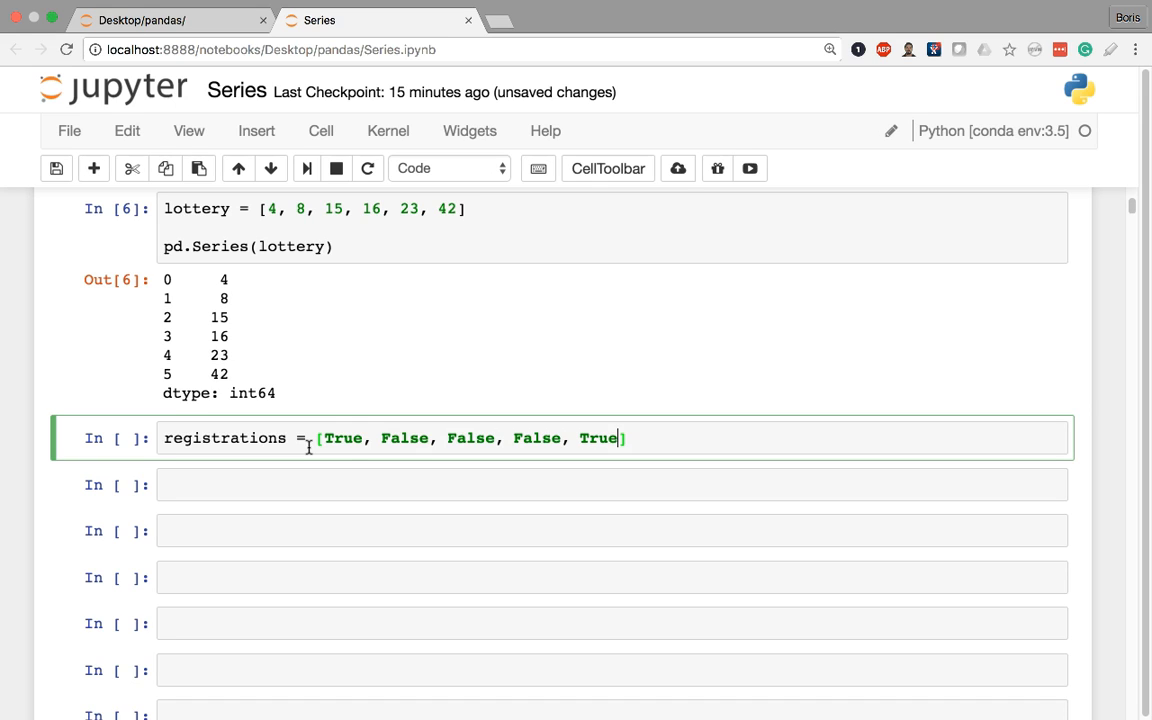
key("enter")
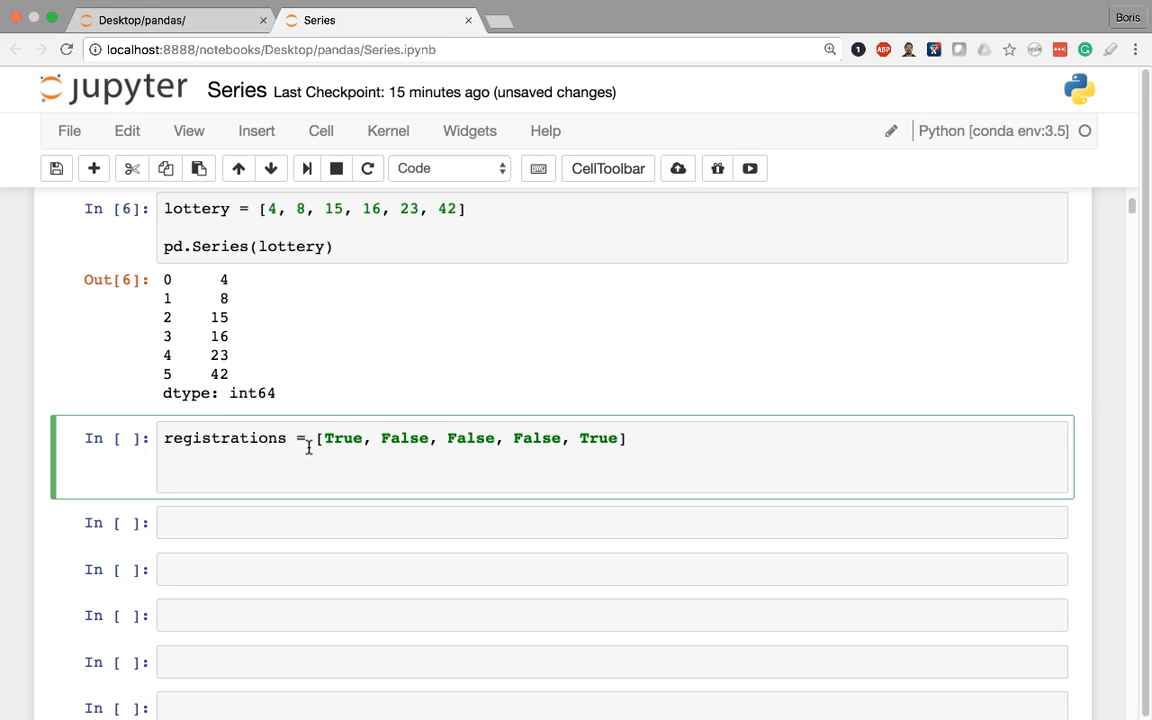
key("enter")
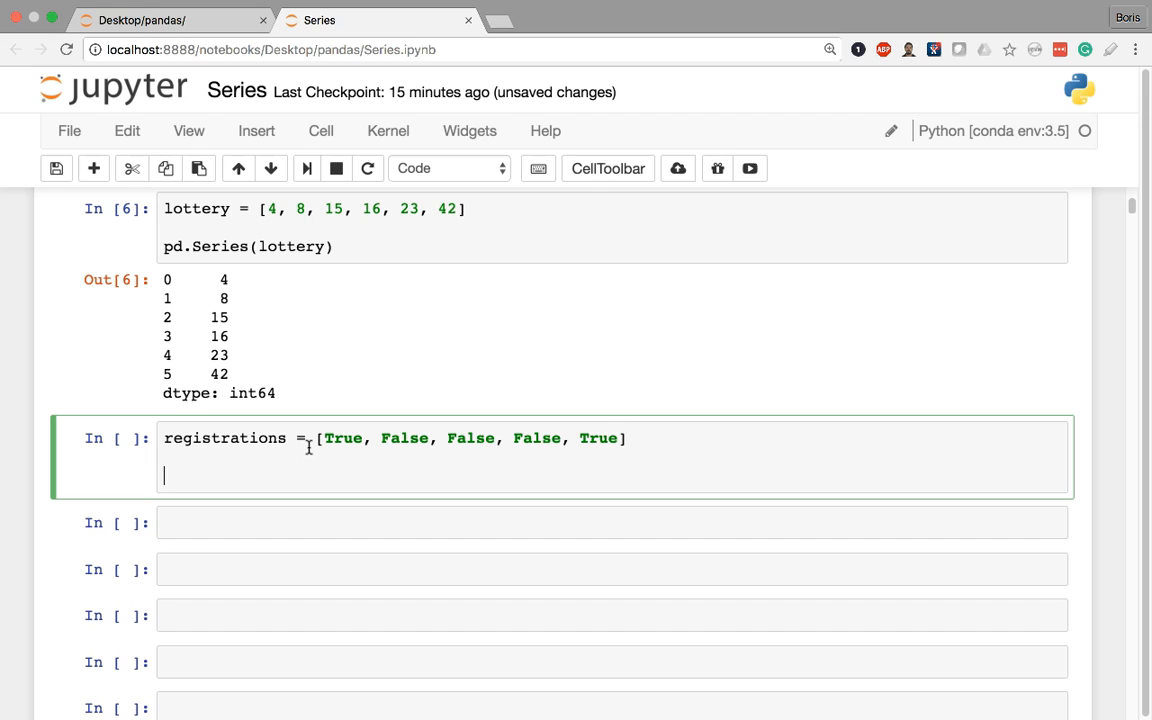
Add pd.Series(registrations) below the list.
type("pd.Seri")
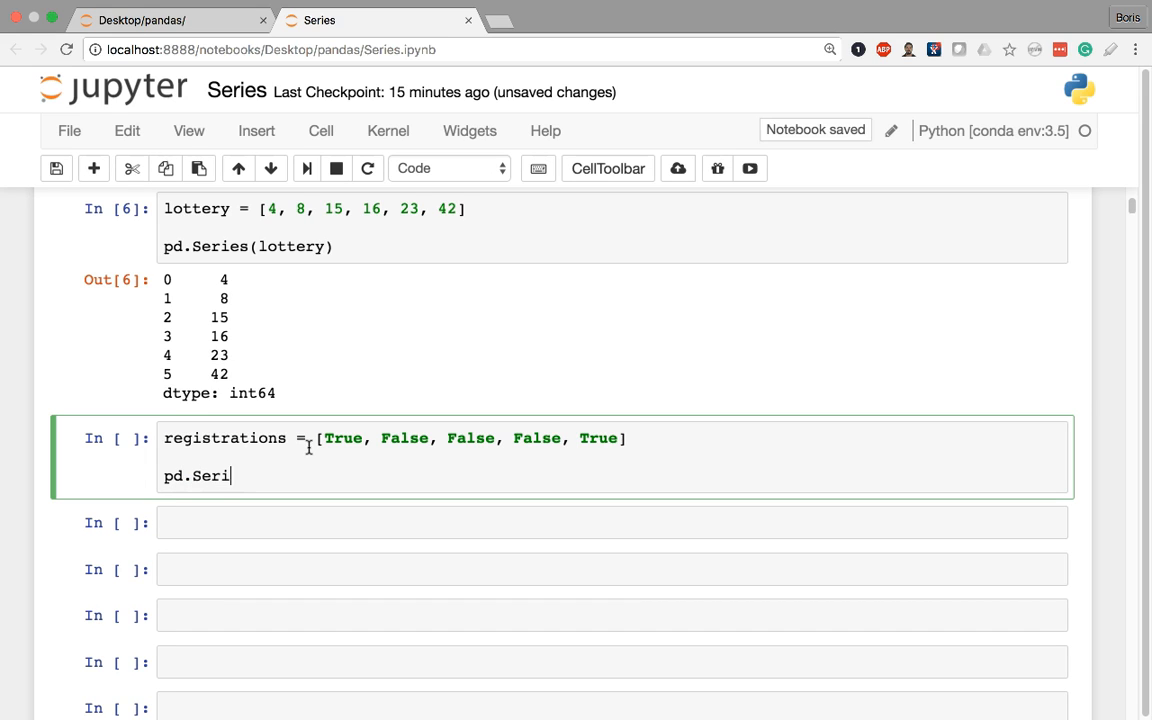
type("es()")
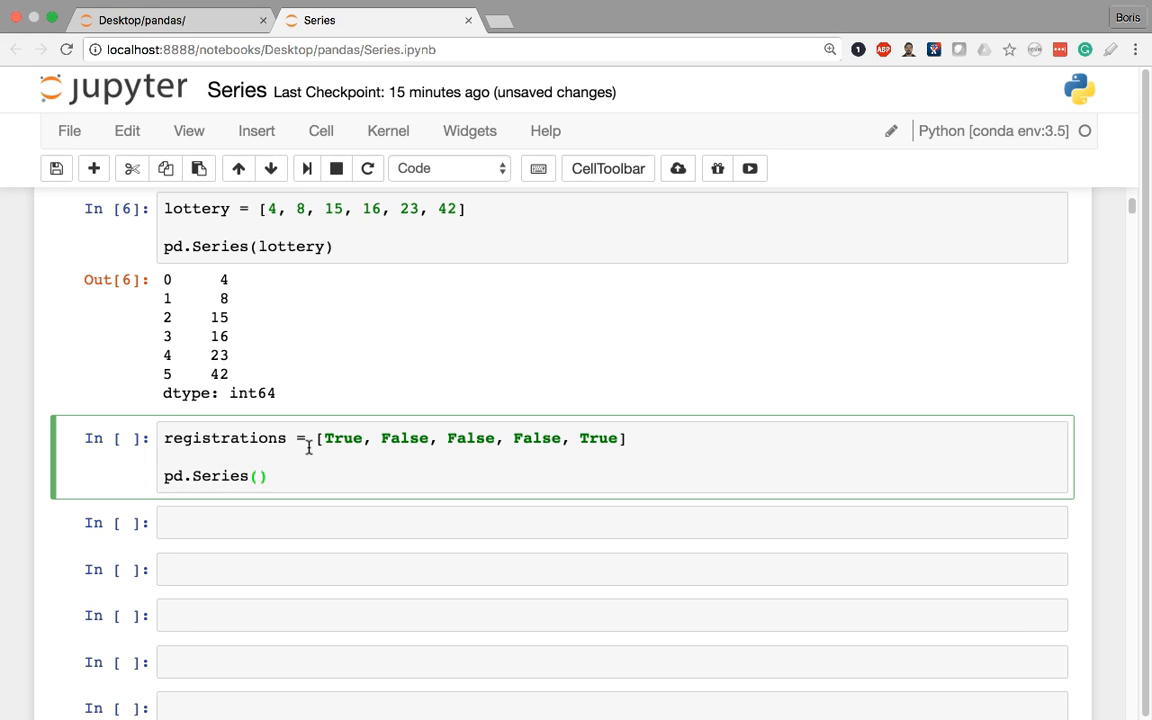
left_click(264, 476)
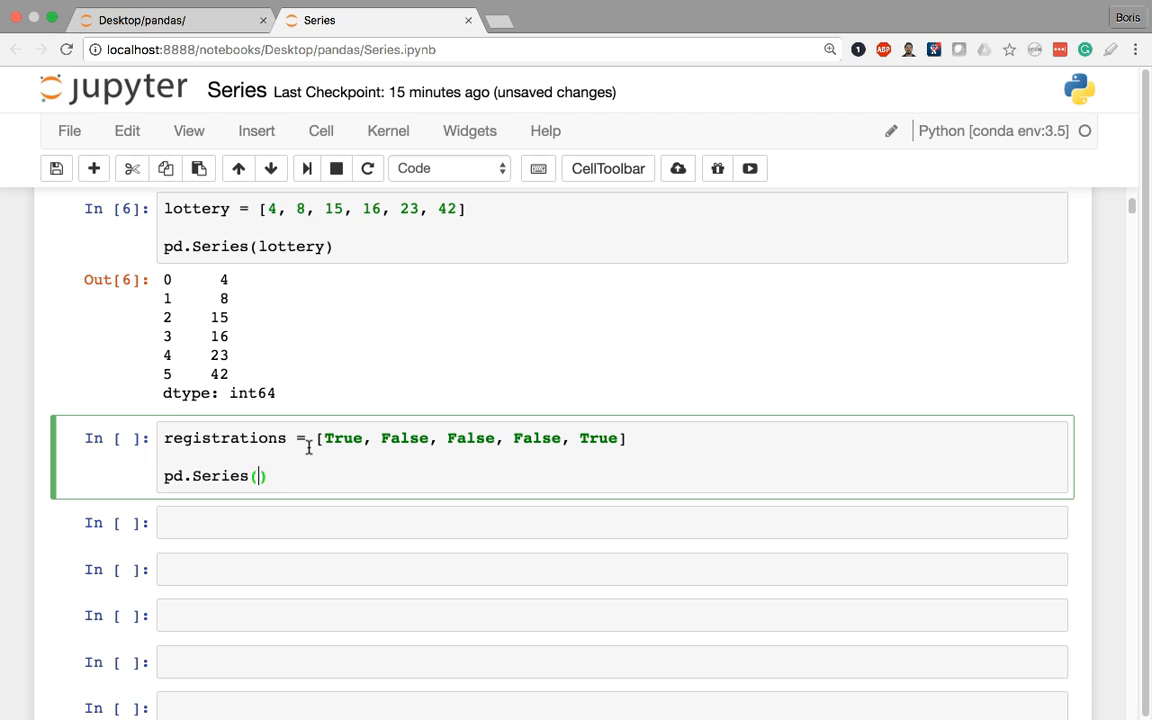
type("re")
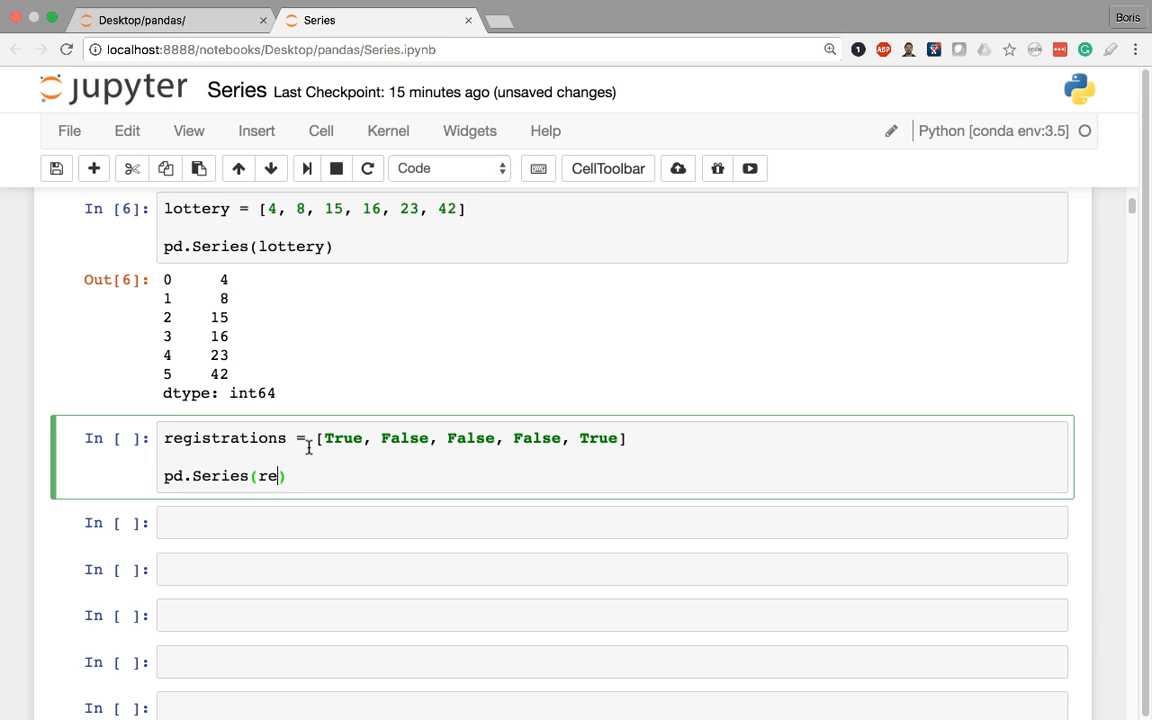
type("gi")
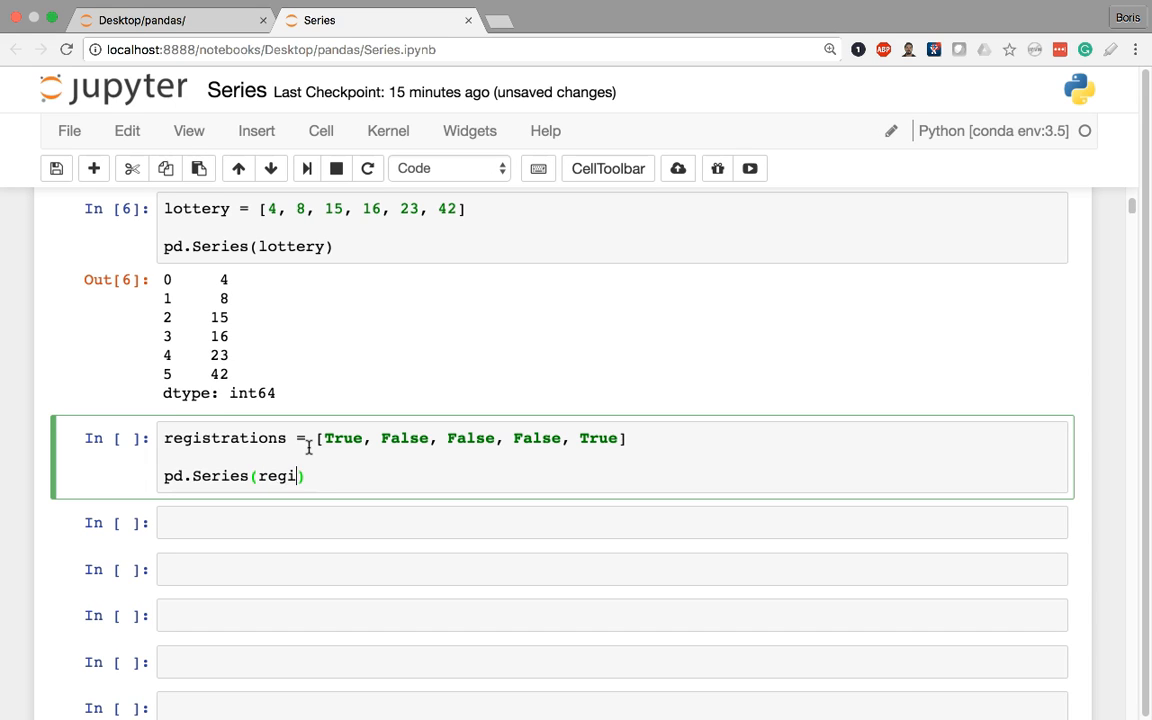
type("strations")
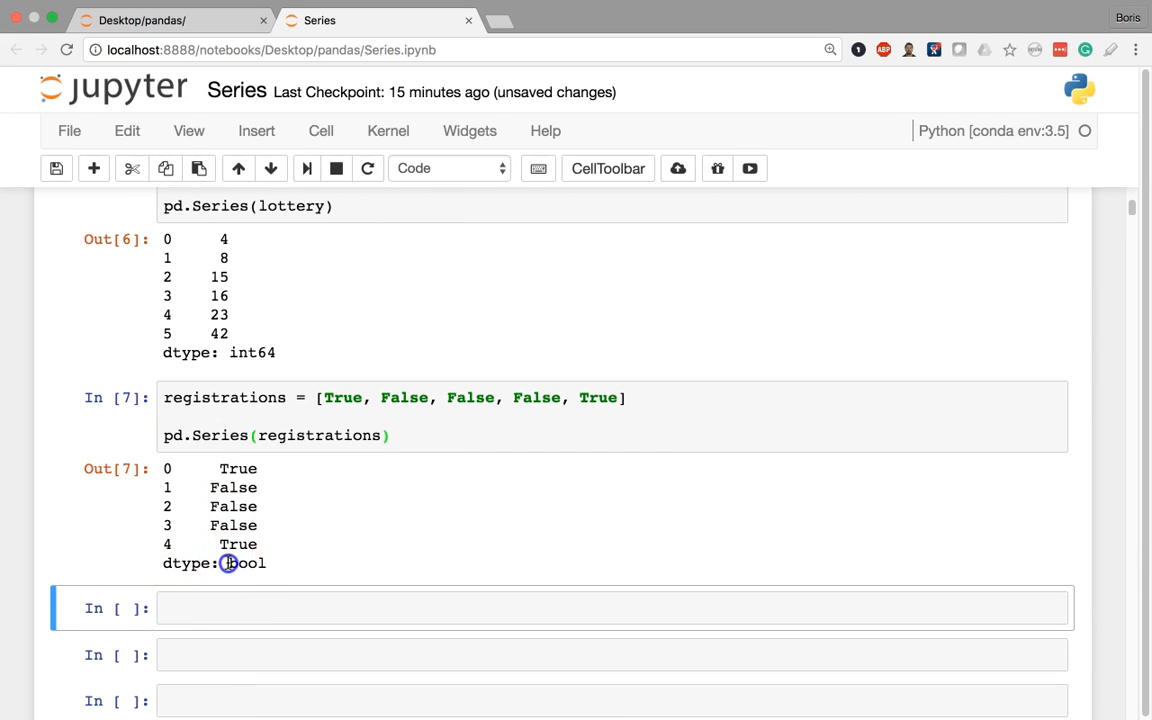
Highlight the bool dtype in the registrations Series output.
double_click(240, 564)
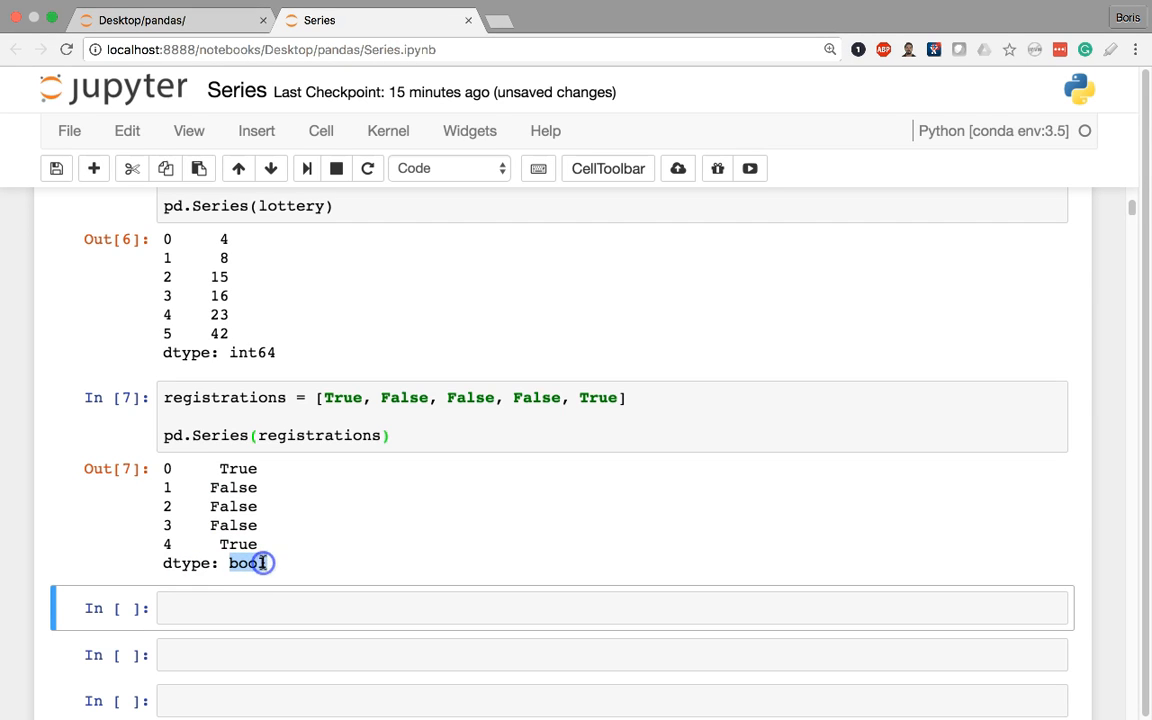